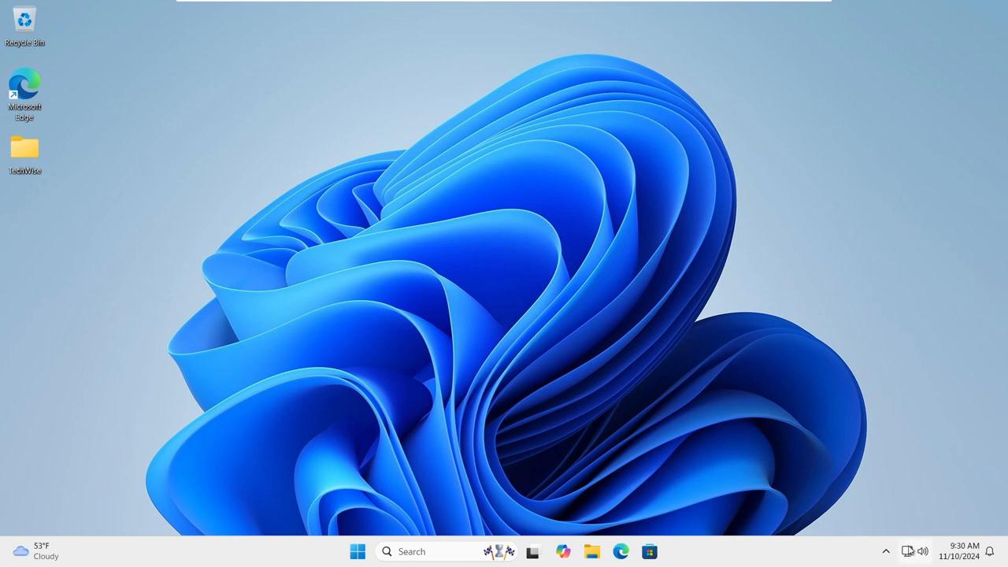
Check quick settings for Wi-Fi, then launch Command Prompt as administrator from a cmd search
click(916, 551)
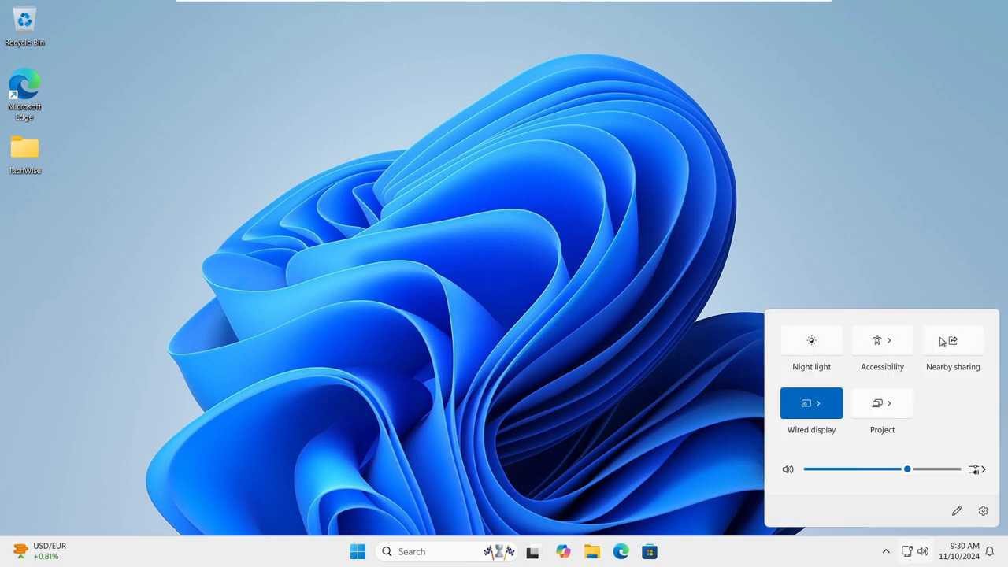
mouse_move(856, 355)
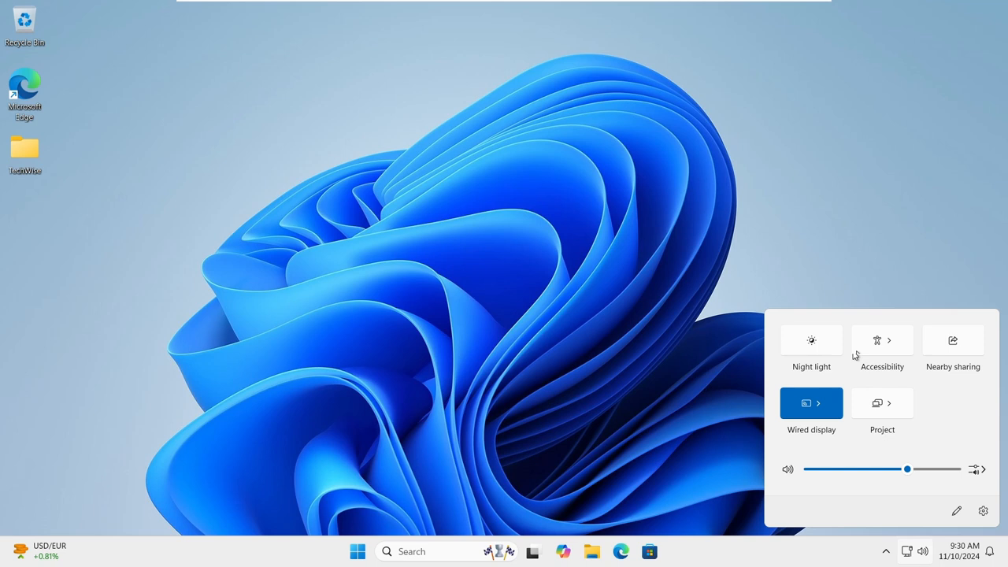
mouse_move(934, 381)
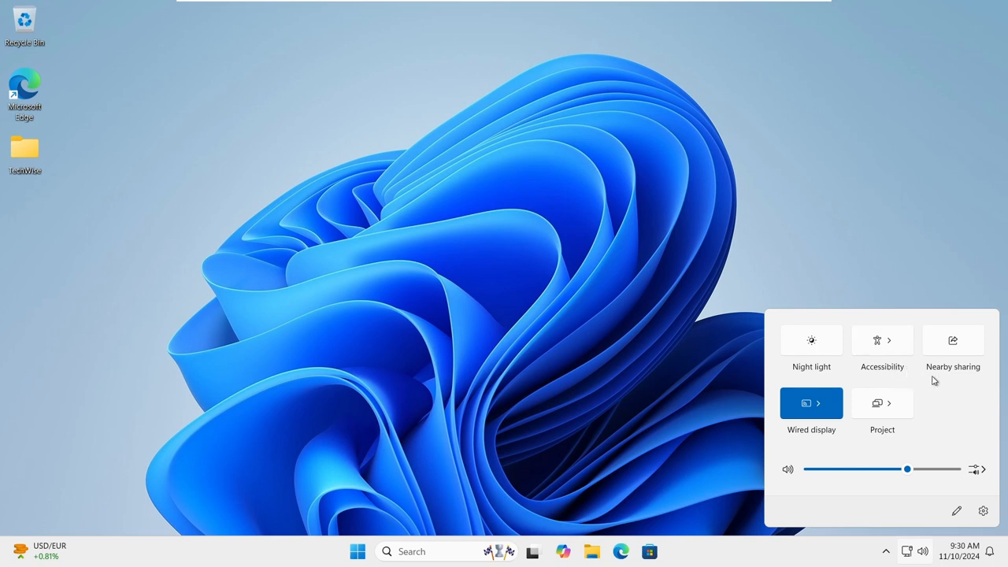
click(893, 350)
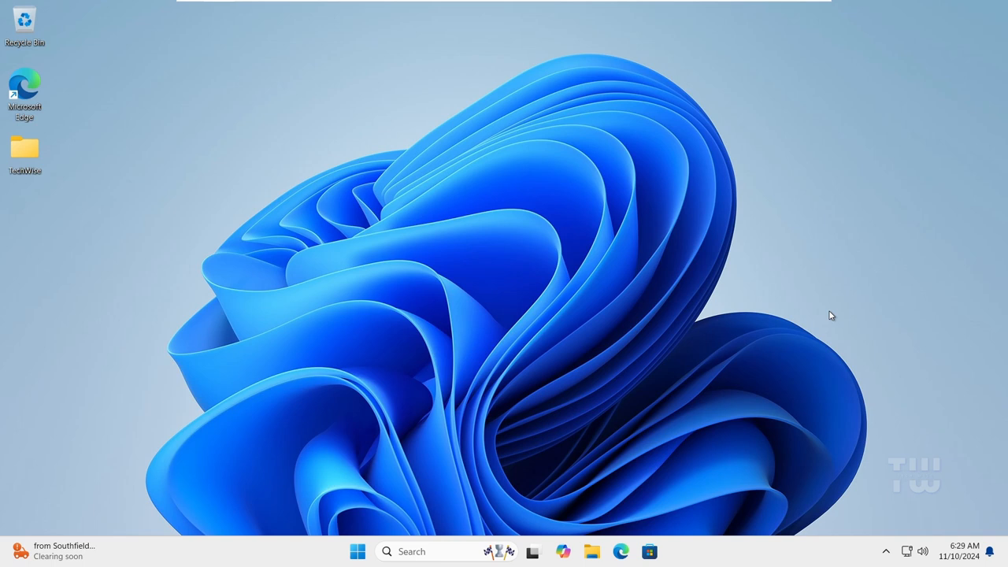
mouse_move(801, 328)
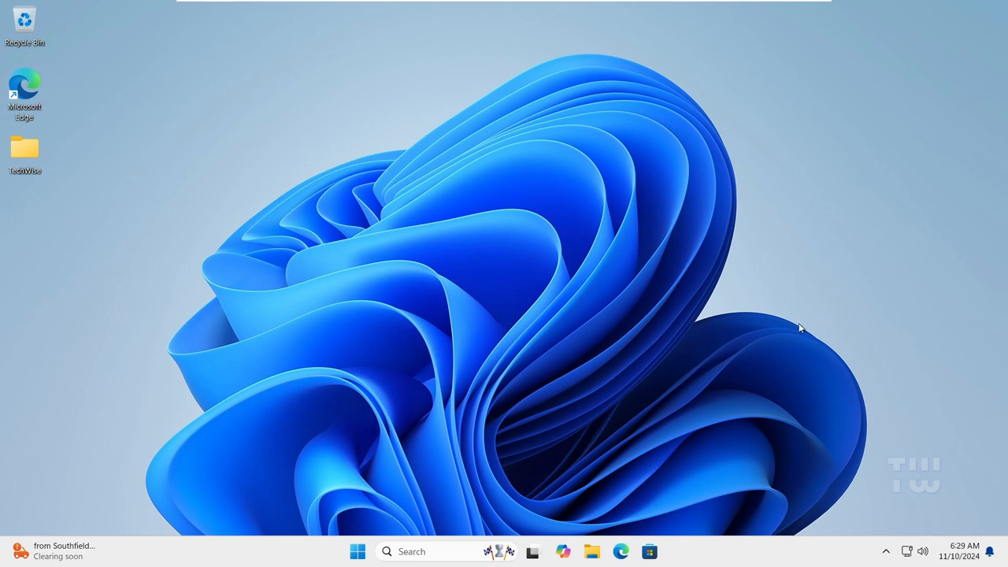
mouse_move(811, 341)
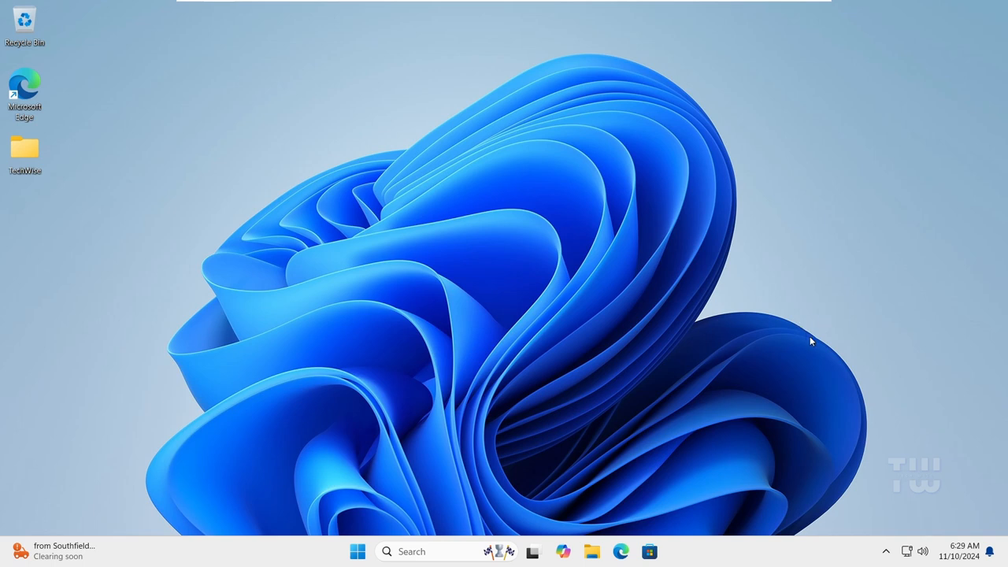
mouse_move(705, 378)
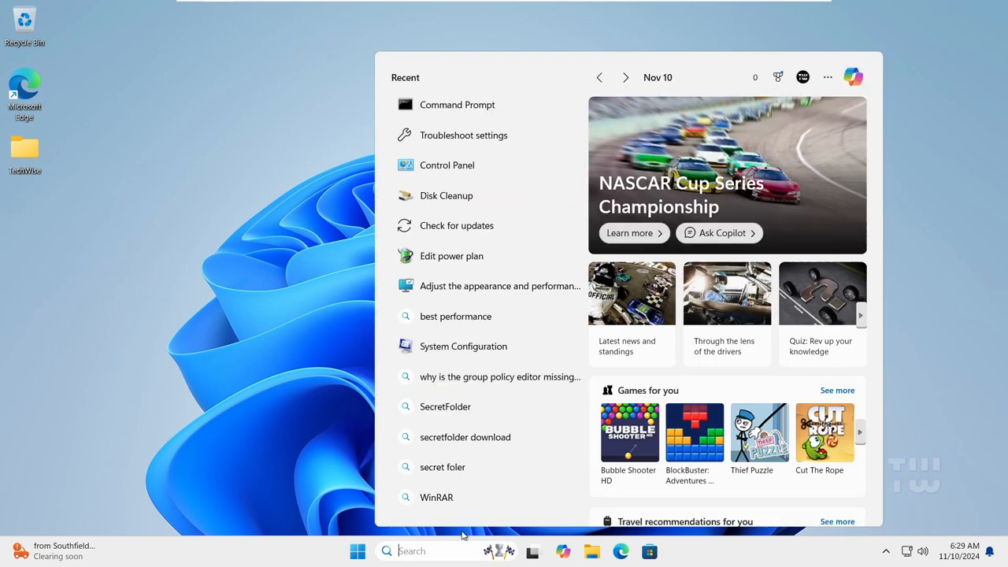
text(cmd)
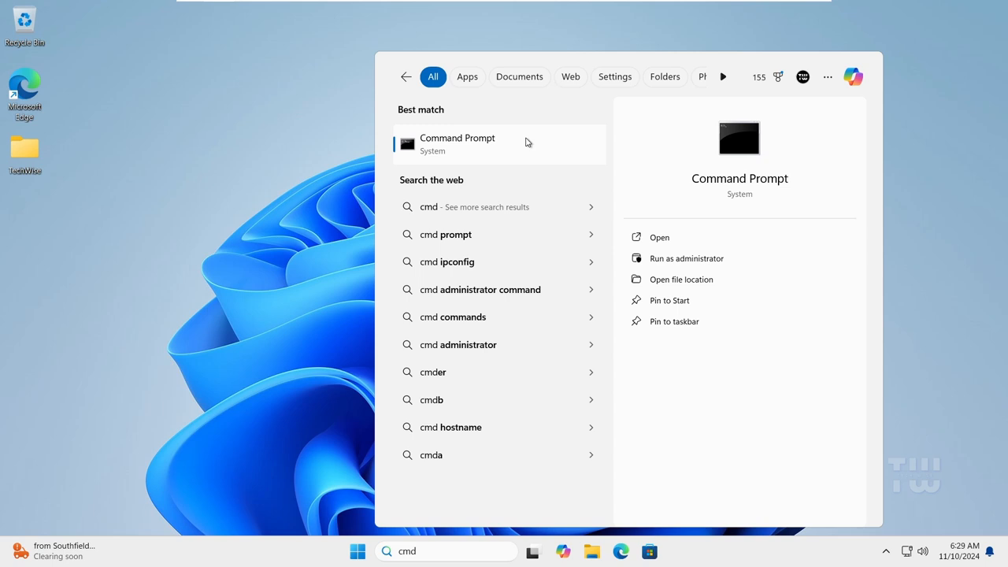
right_click(457, 144)
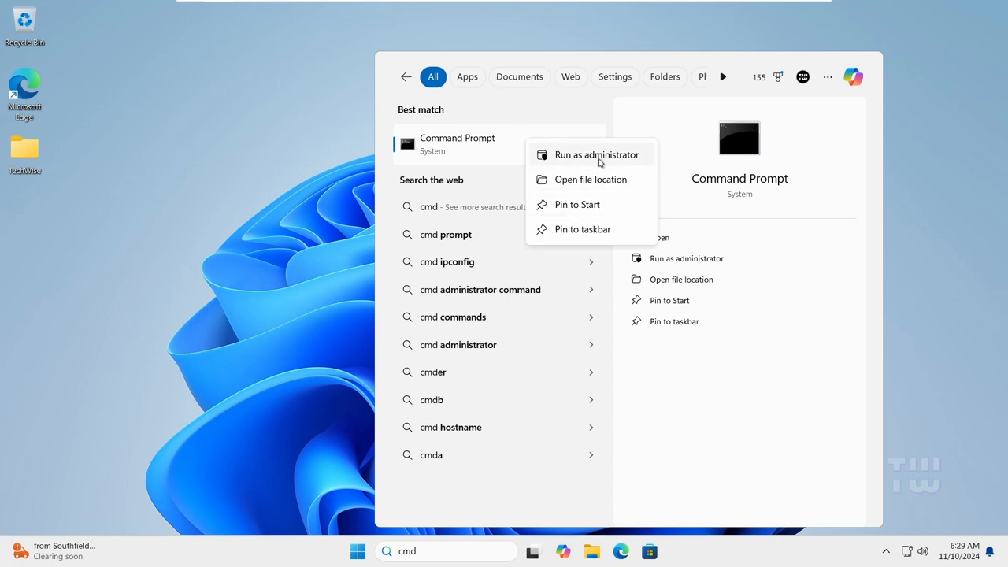
click(596, 154)
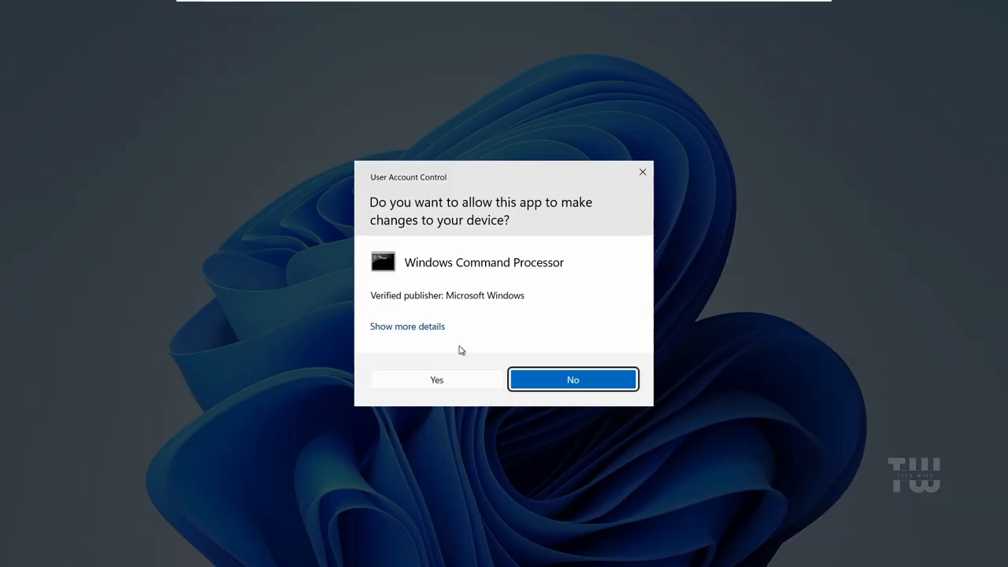
click(436, 379)
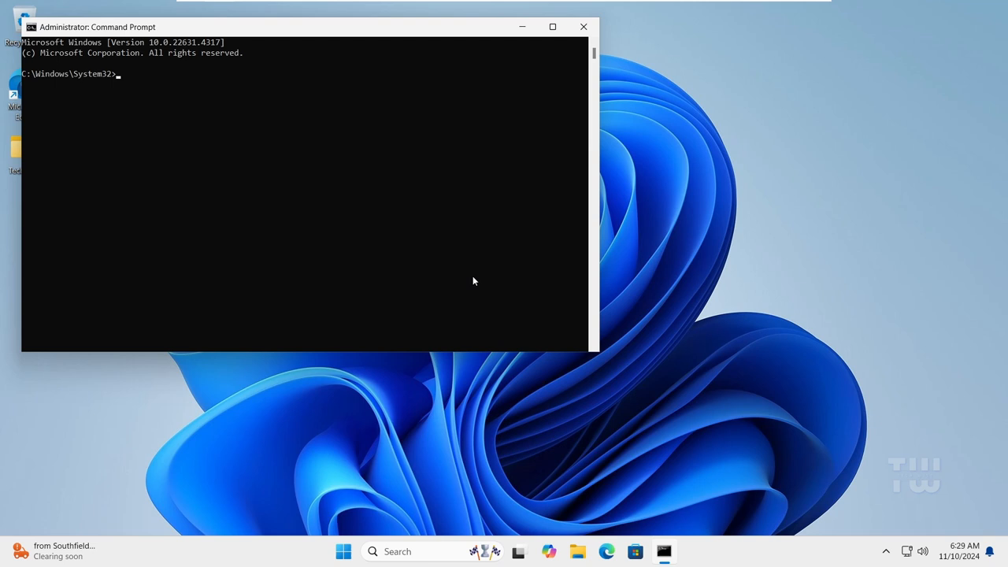
Ping google.com and confirm four replies with 0% packet loss
text(ping)
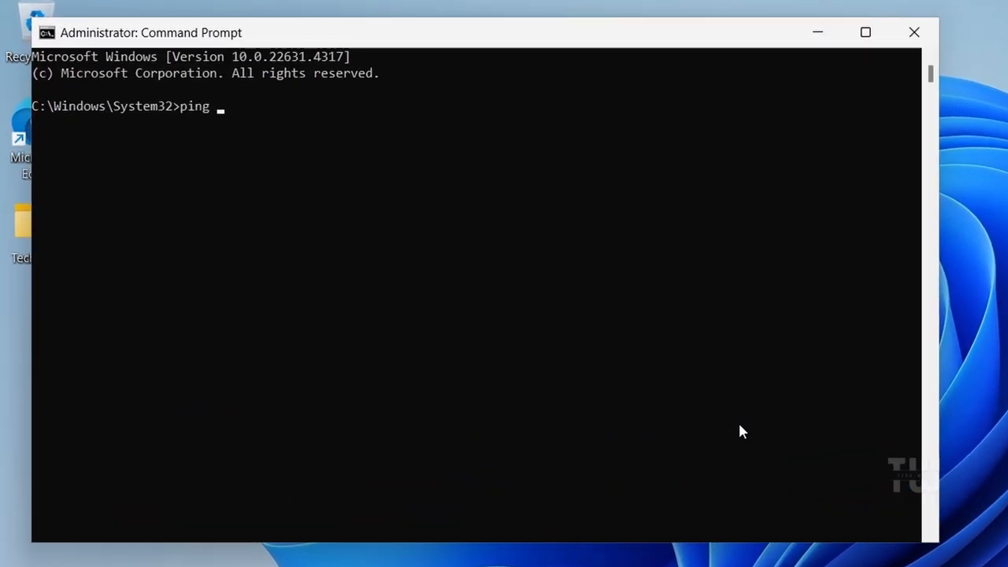
text(google.com)
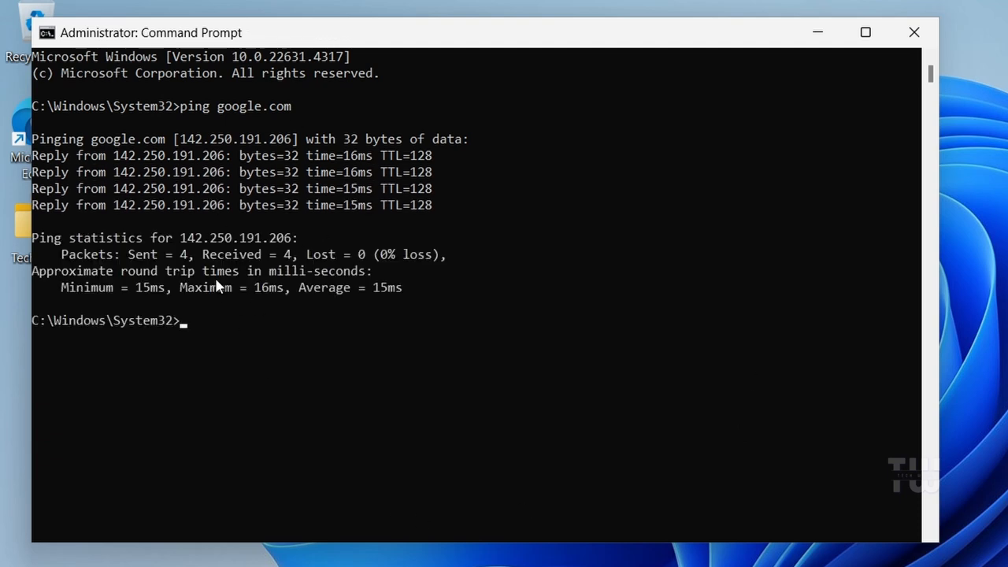
mouse_move(298, 243)
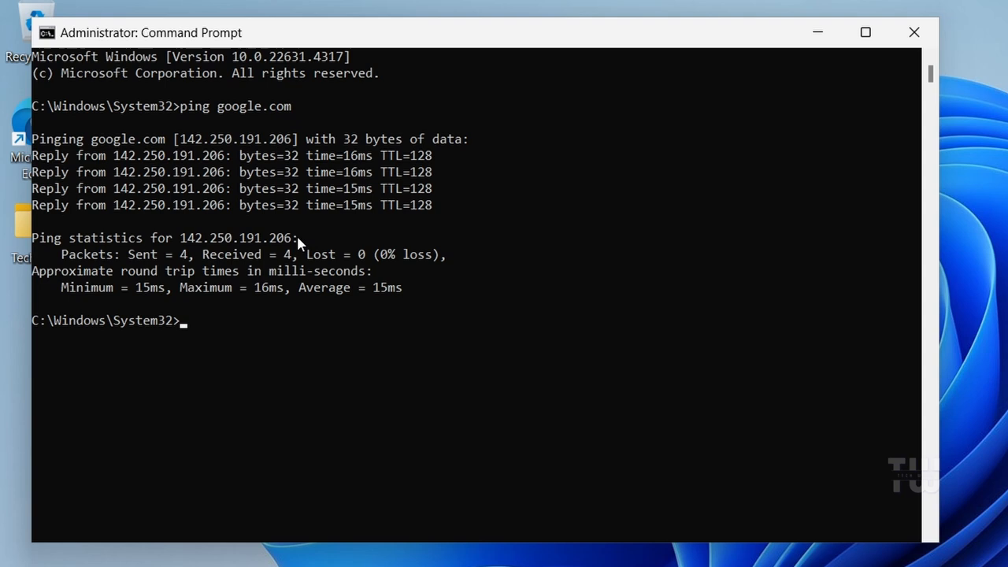
click(865, 33)
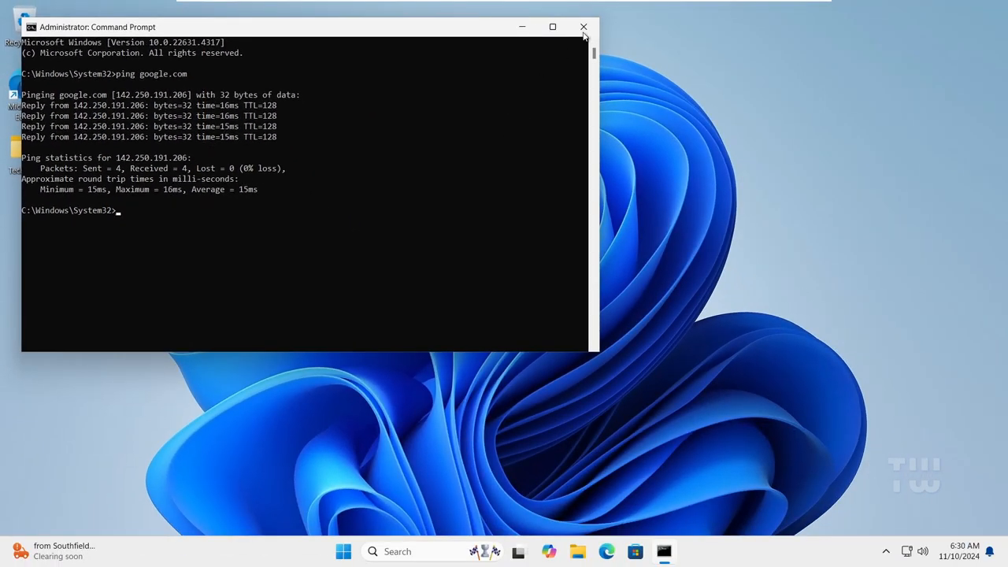
Close the elevated Command Prompt window
click(584, 27)
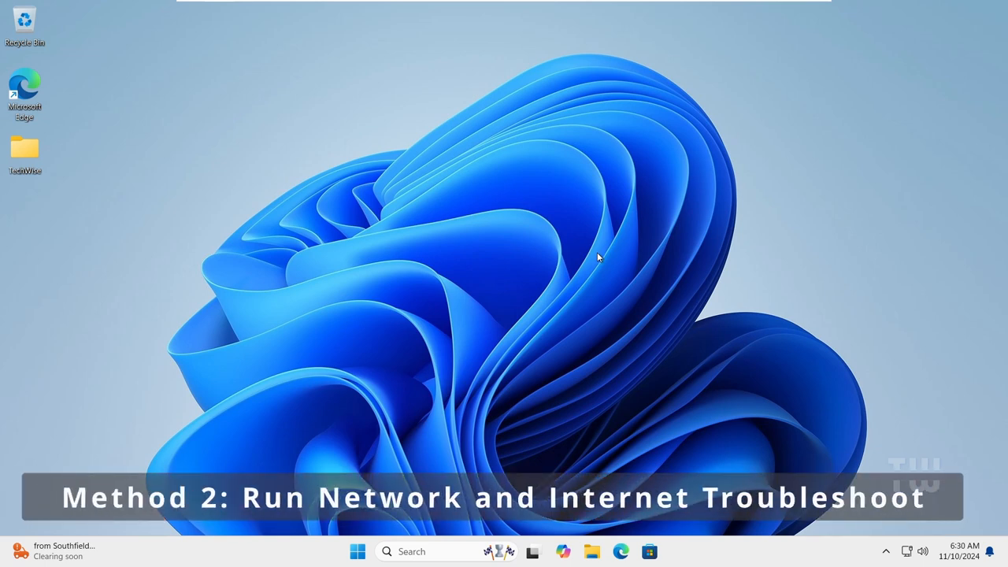
mouse_move(463, 538)
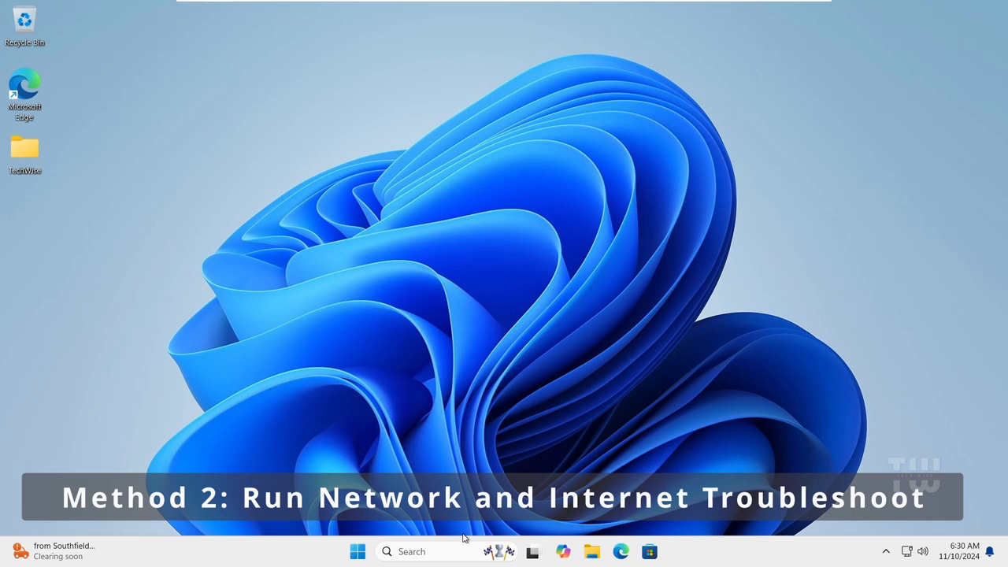
Search 'troubleshoot settings' and run the Network and Internet troubleshooter, which finds no problems
text(troubleshoot settings)
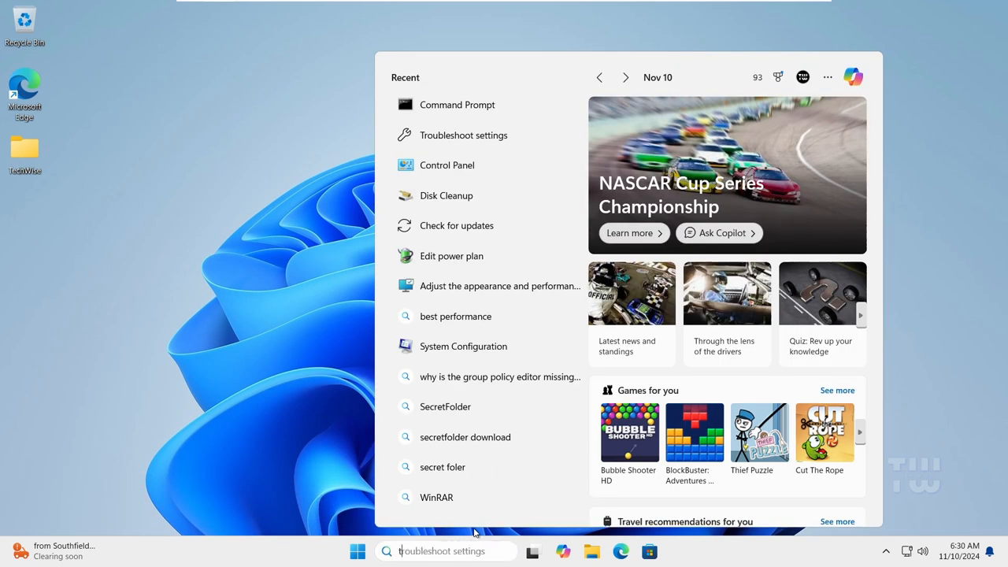
text(troubleshoot settings)
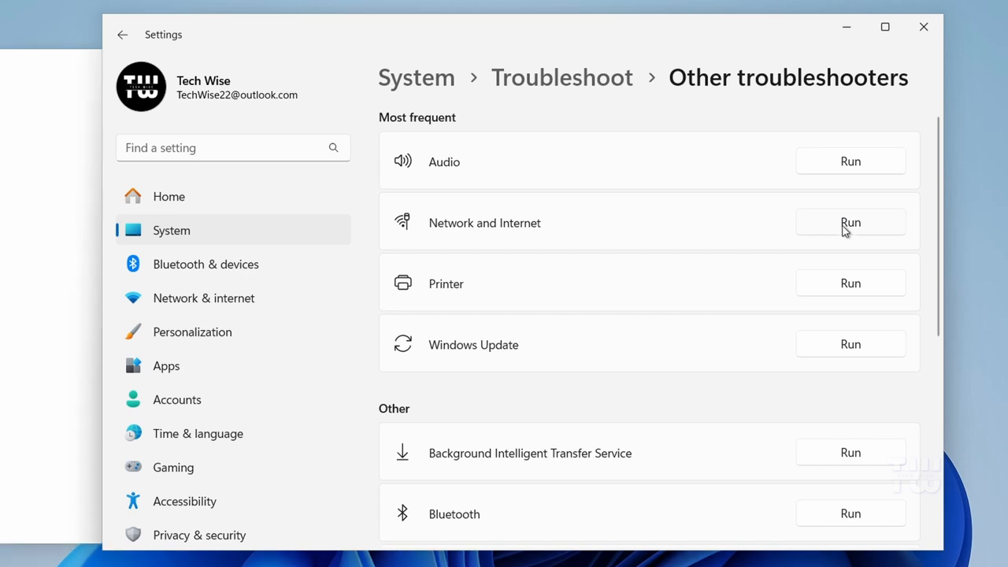
click(851, 222)
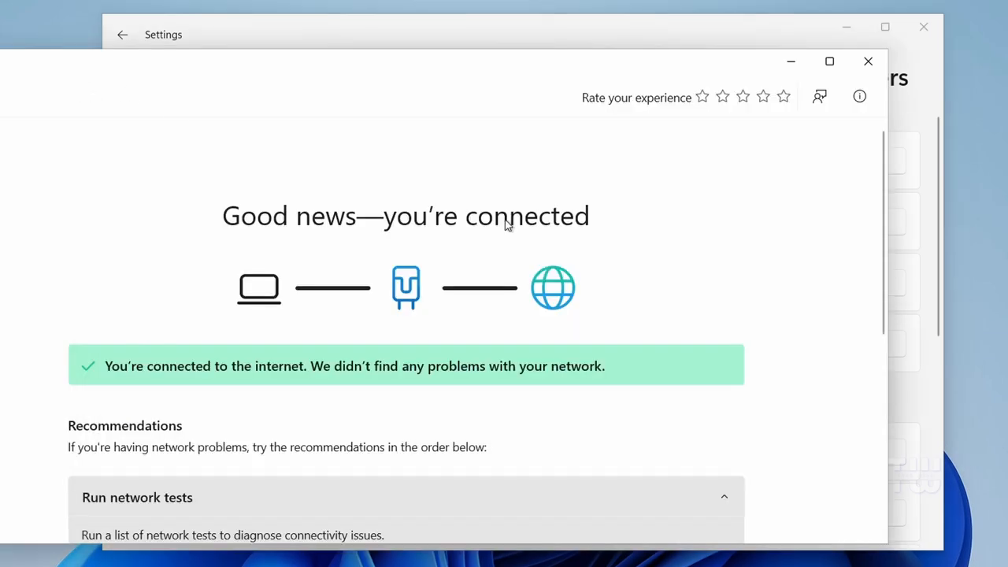
mouse_move(598, 266)
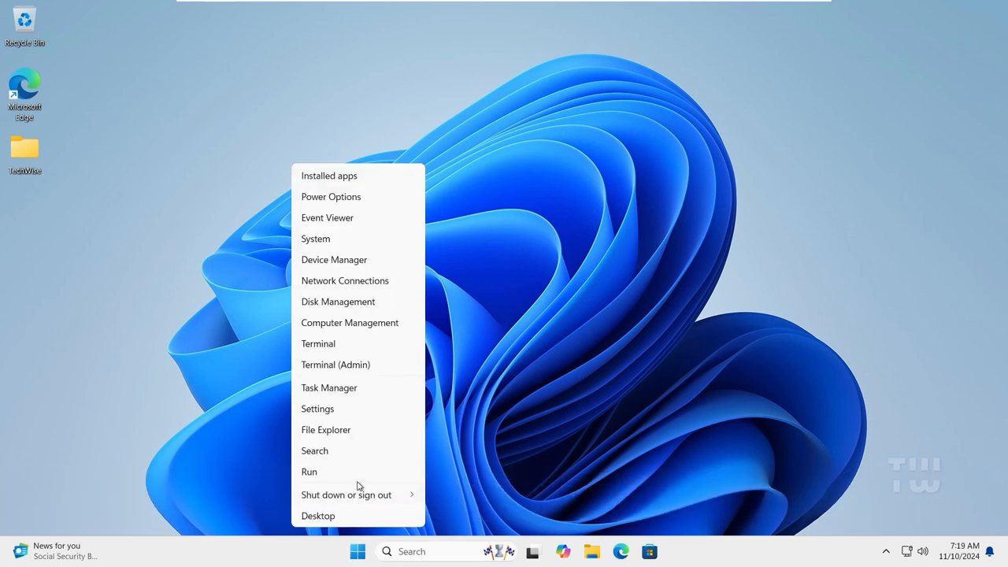
Enter gpedit.msc in the Run box and confirm to launch the Group Policy Editor
click(309, 472)
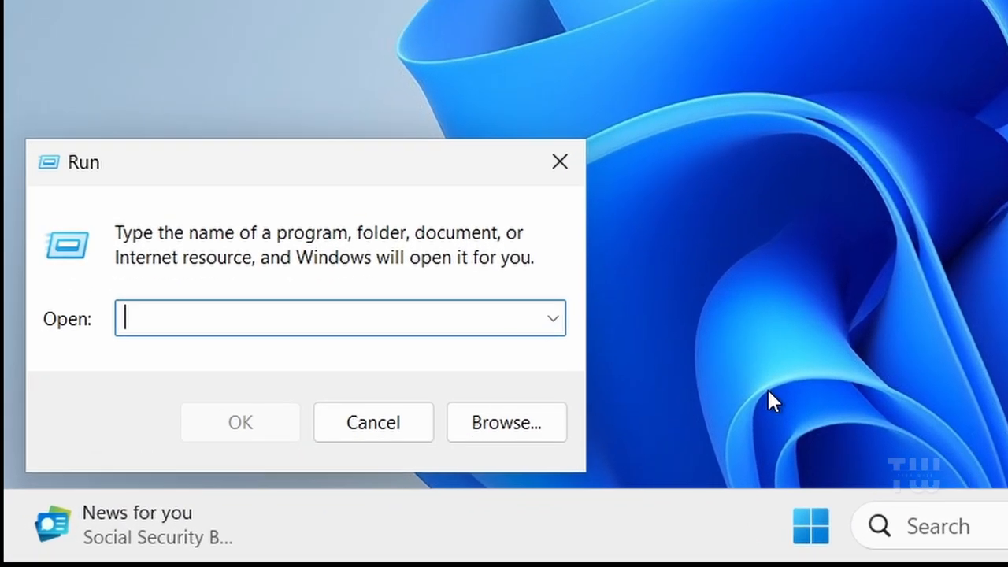
text(gpedit.)
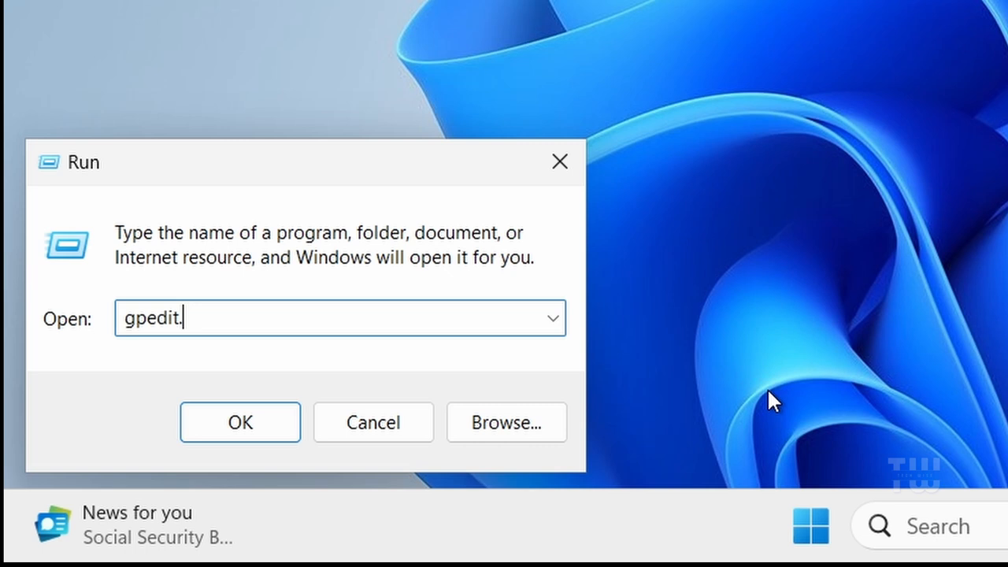
click(239, 422)
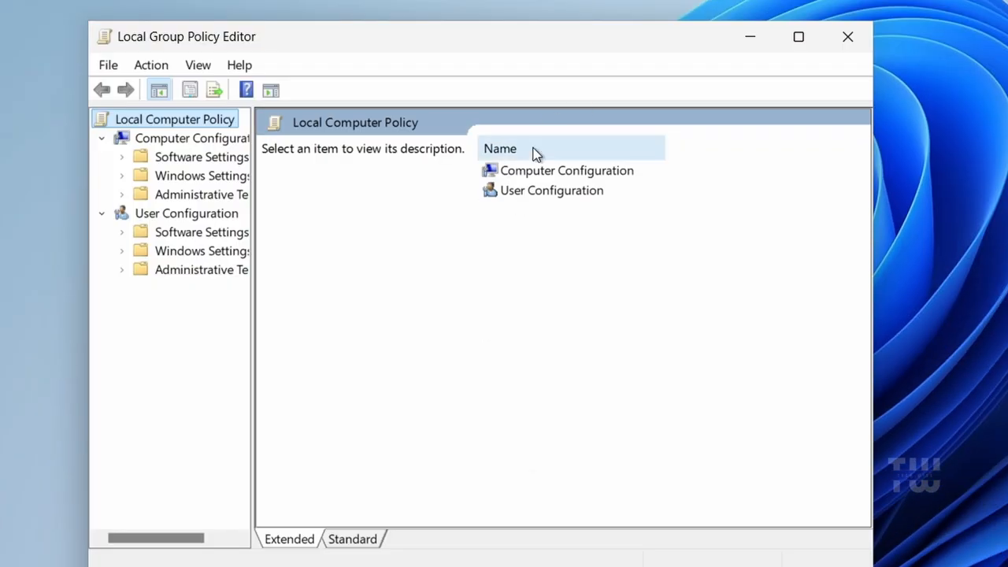
mouse_move(423, 256)
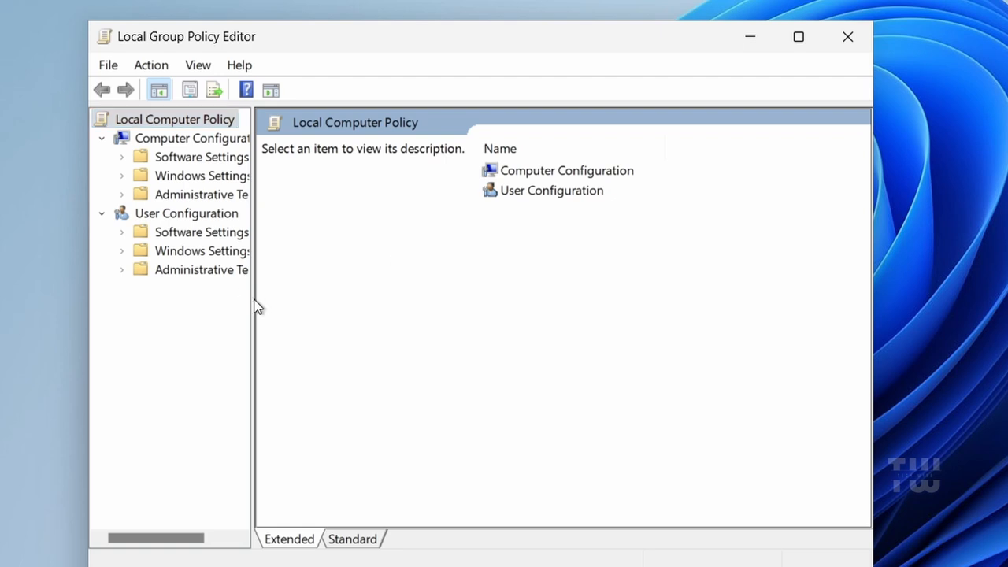
Widen the tree pane and expand User Configuration > Administrative Templates > Start Menu and Taskbar
drag(254, 315, 353, 315)
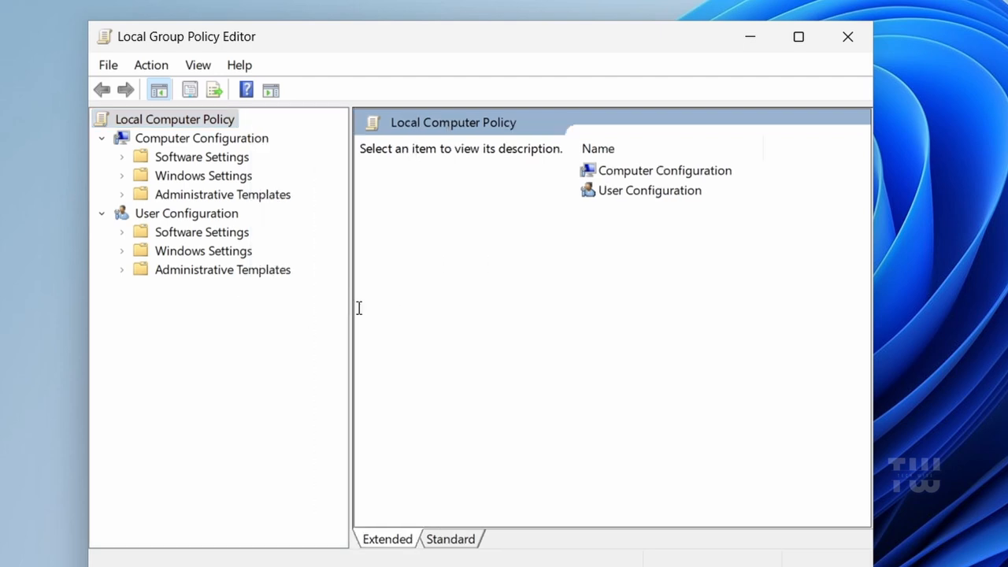
mouse_move(331, 303)
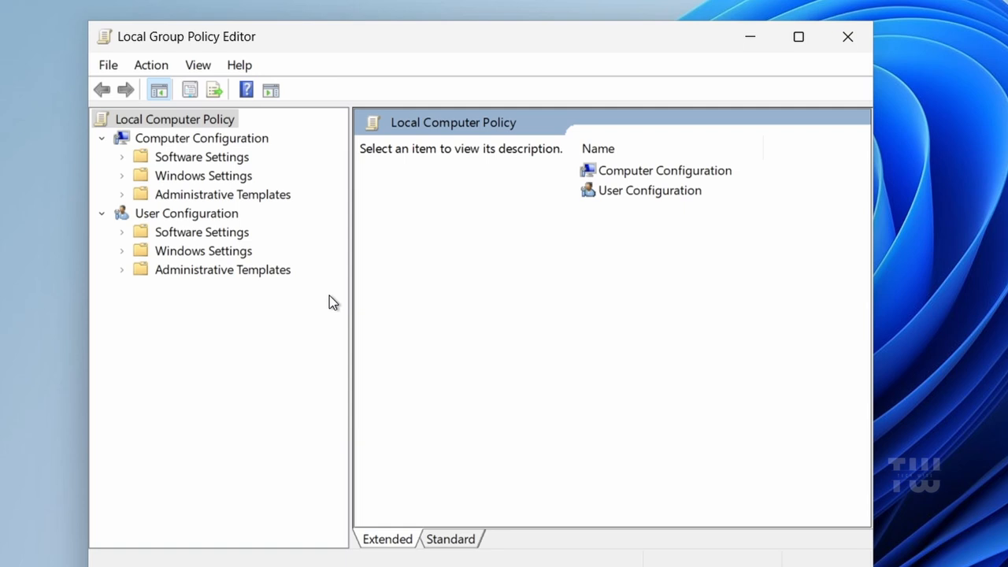
mouse_move(314, 292)
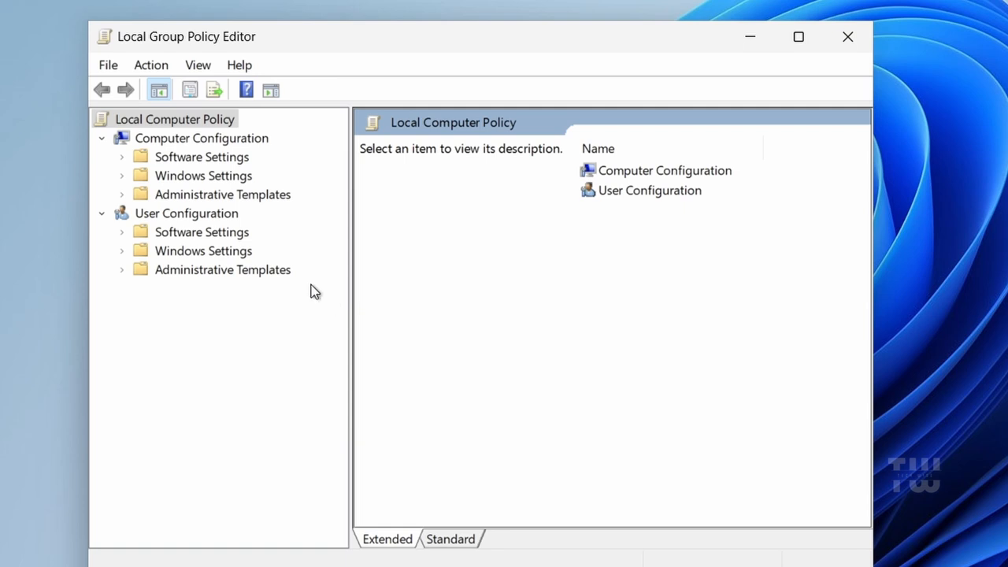
mouse_move(279, 318)
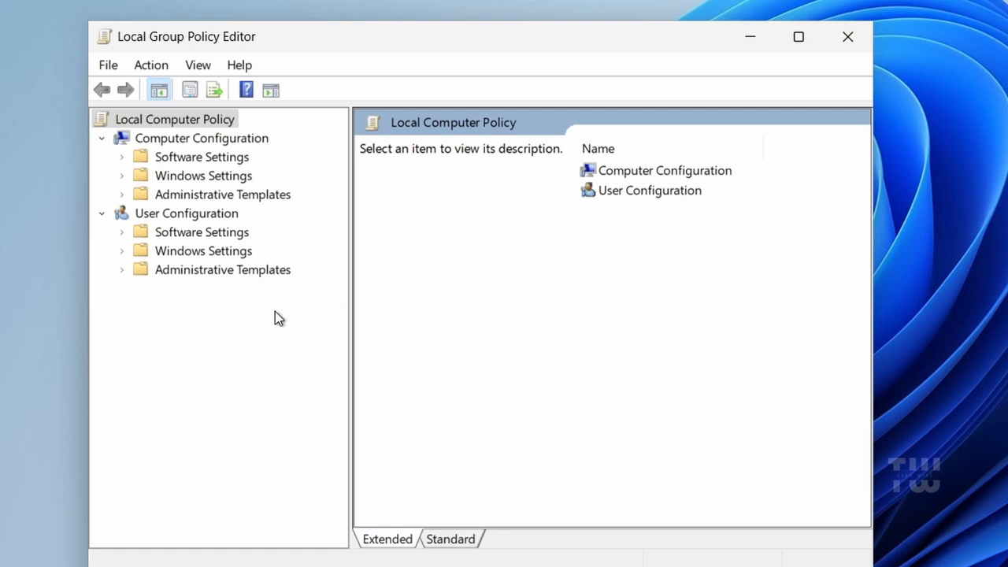
mouse_move(262, 317)
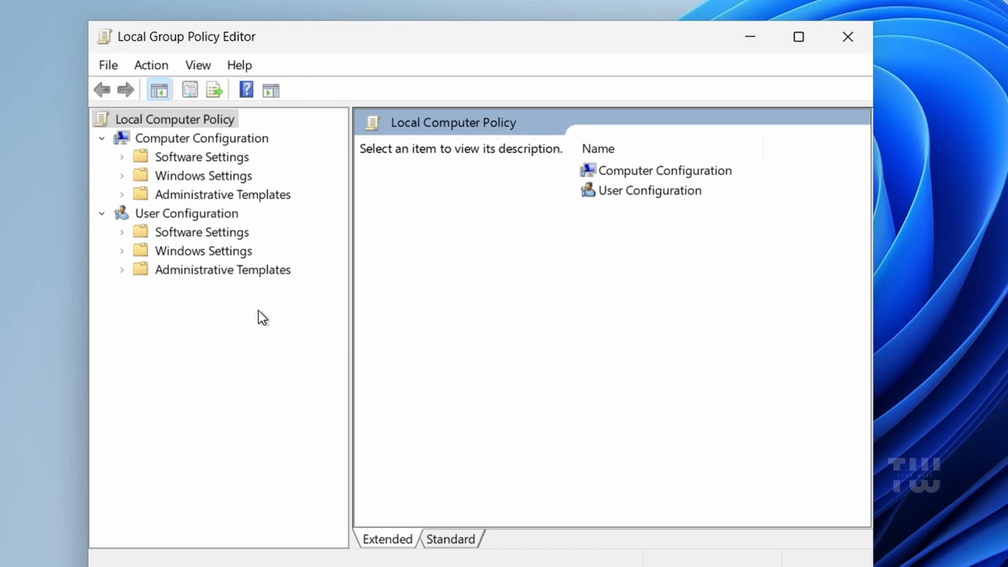
click(187, 212)
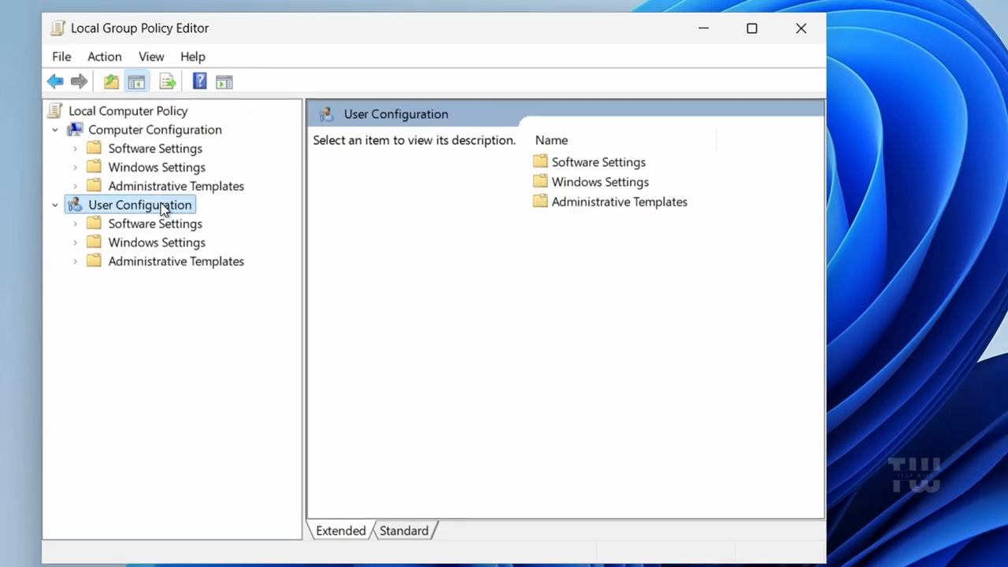
click(75, 261)
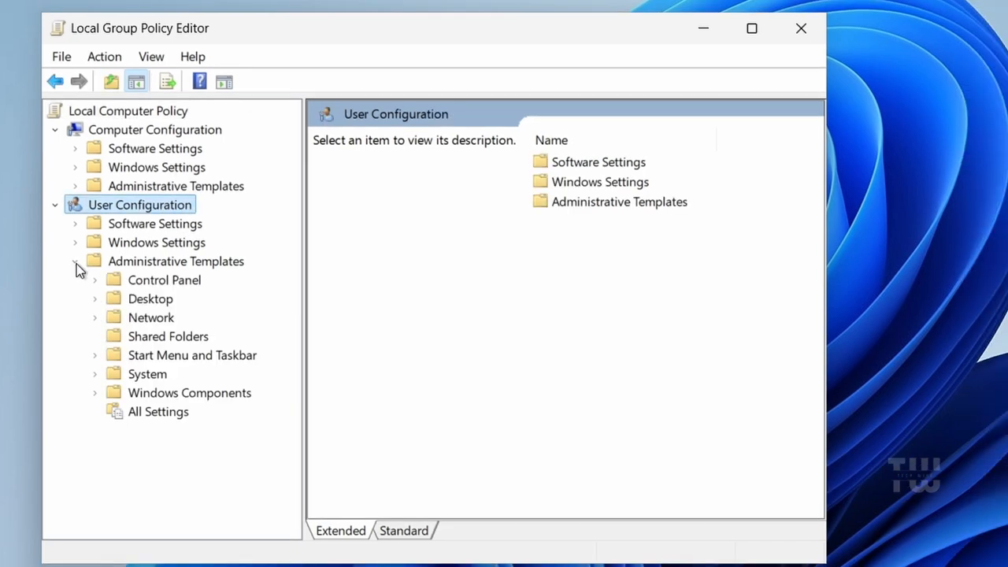
click(191, 354)
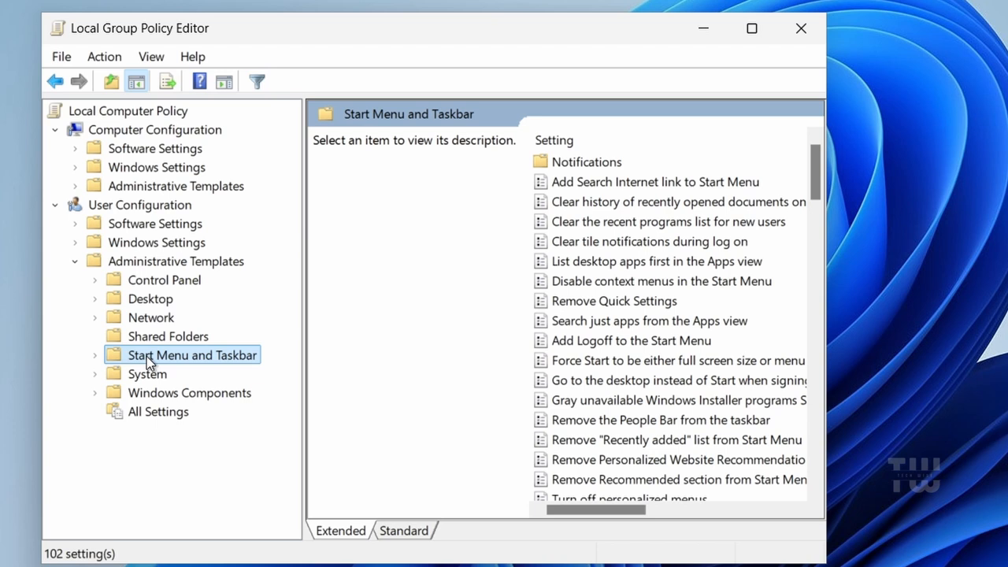
Open the Remove Network icon from Start Menu policy, see it Enabled, and close it
scroll(down, 3)
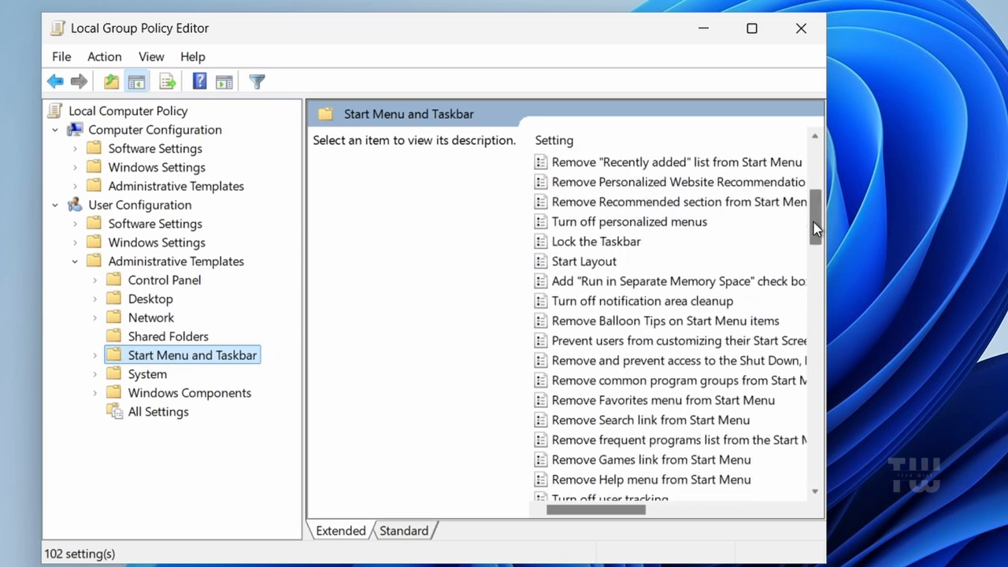
scroll(down, 3)
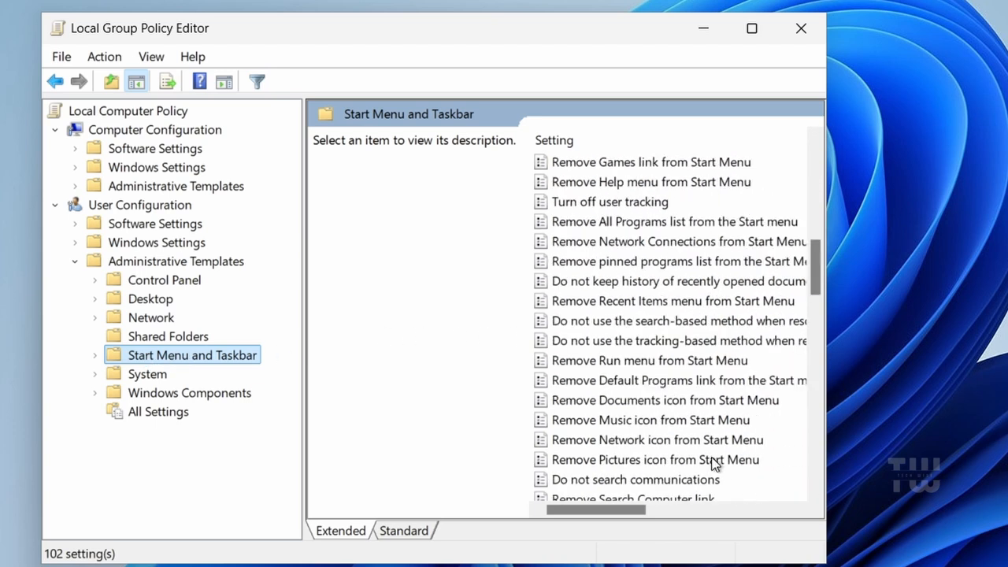
click(657, 440)
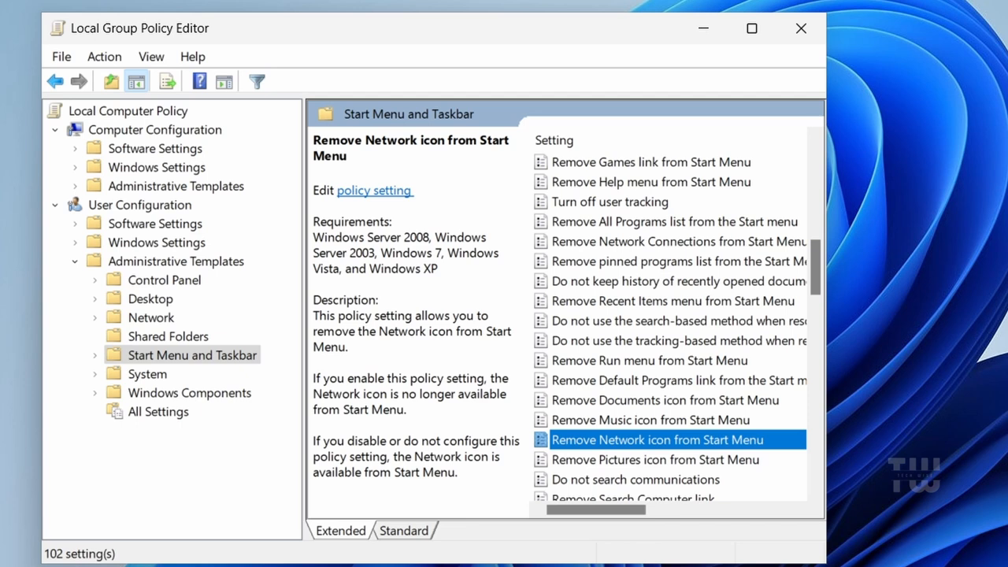
double_click(656, 440)
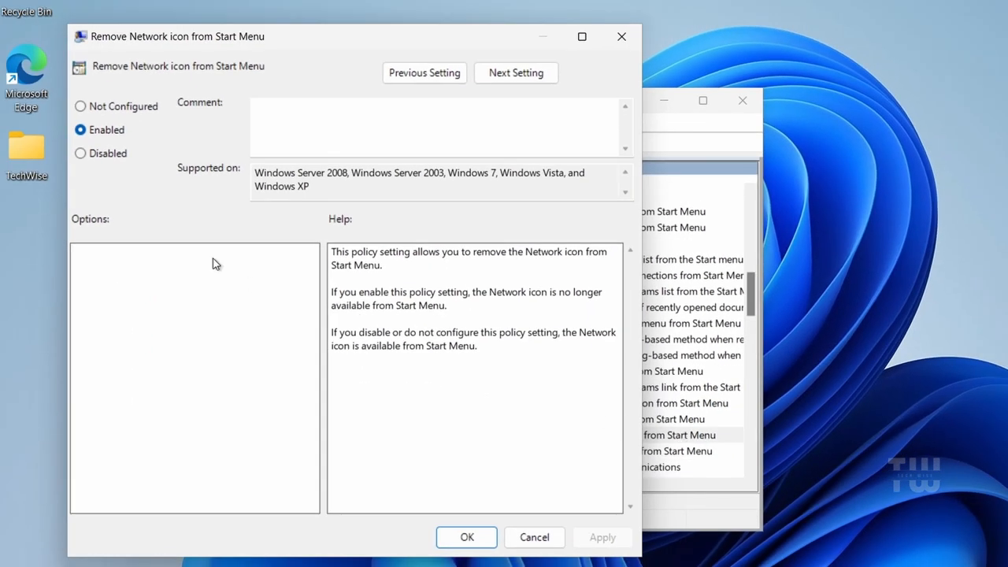
click(81, 153)
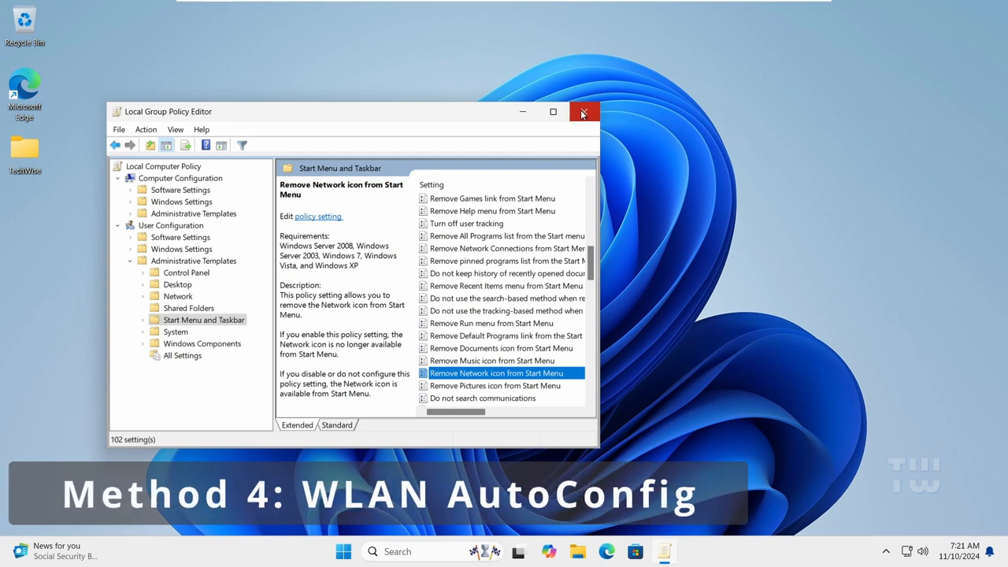
Search for and open Services, then open WLAN AutoConfig's properties
click(584, 111)
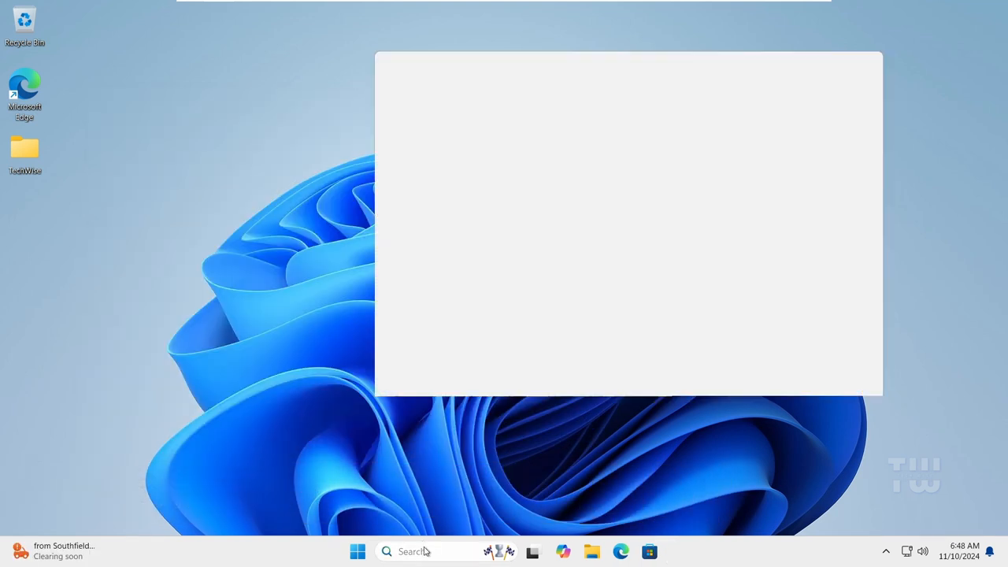
text(serv)
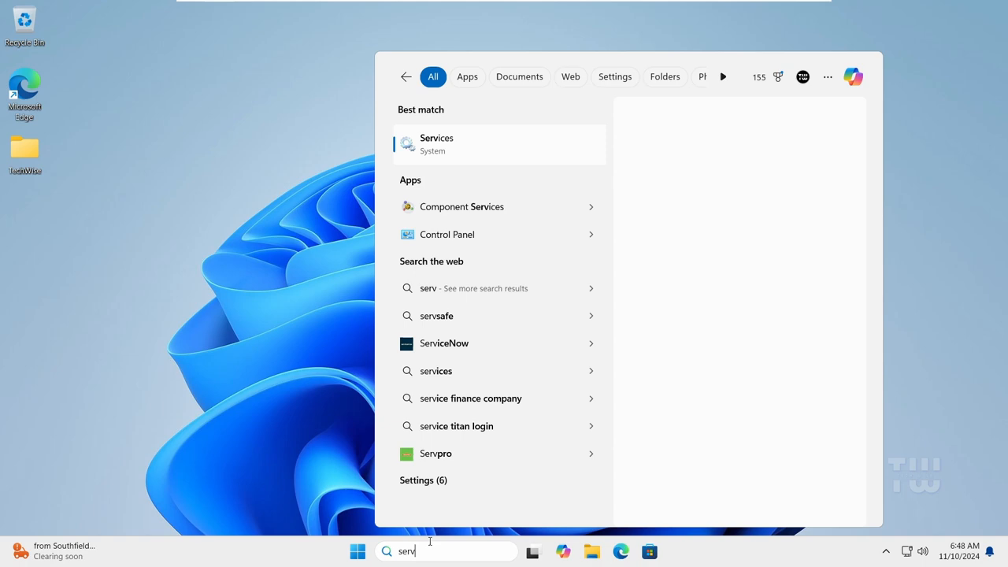
click(436, 144)
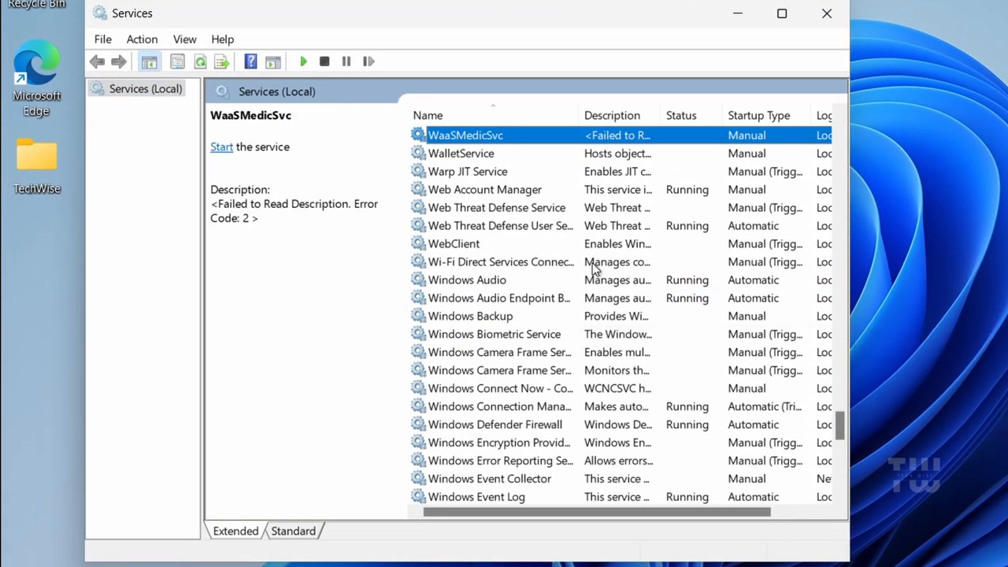
scroll(down, 3)
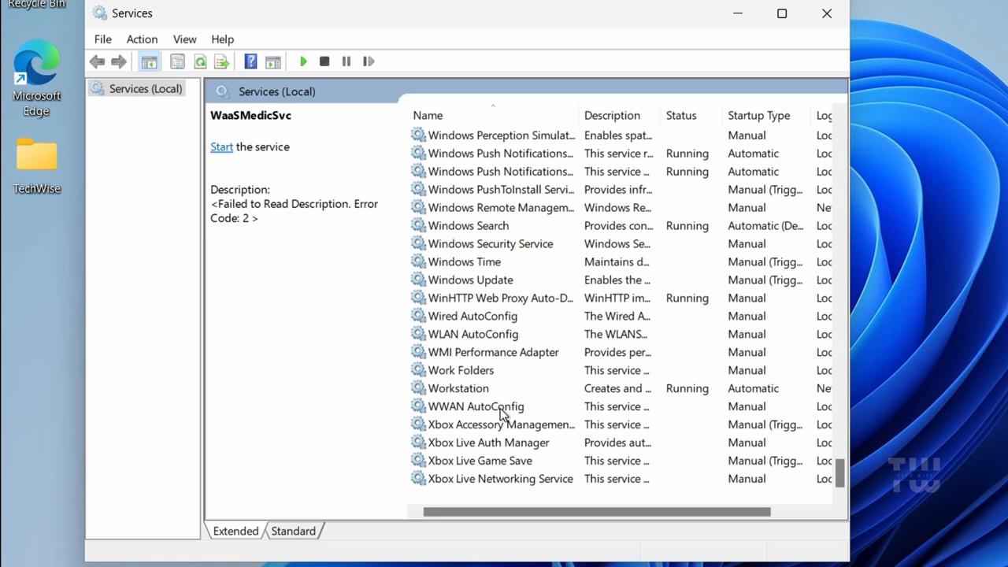
double_click(475, 334)
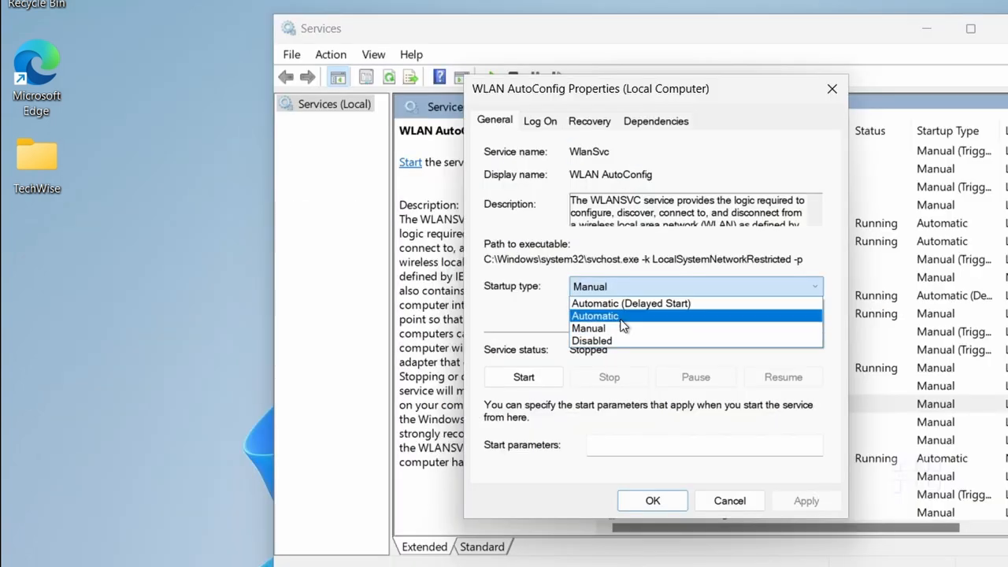
Set WLAN AutoConfig's startup type to Automatic, start the service, and confirm with OK
click(595, 315)
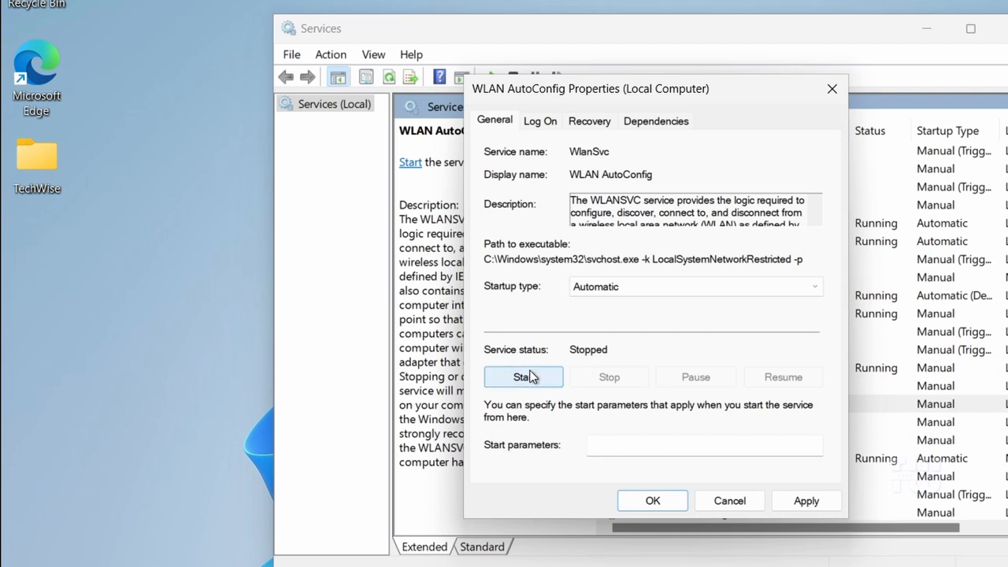
click(523, 376)
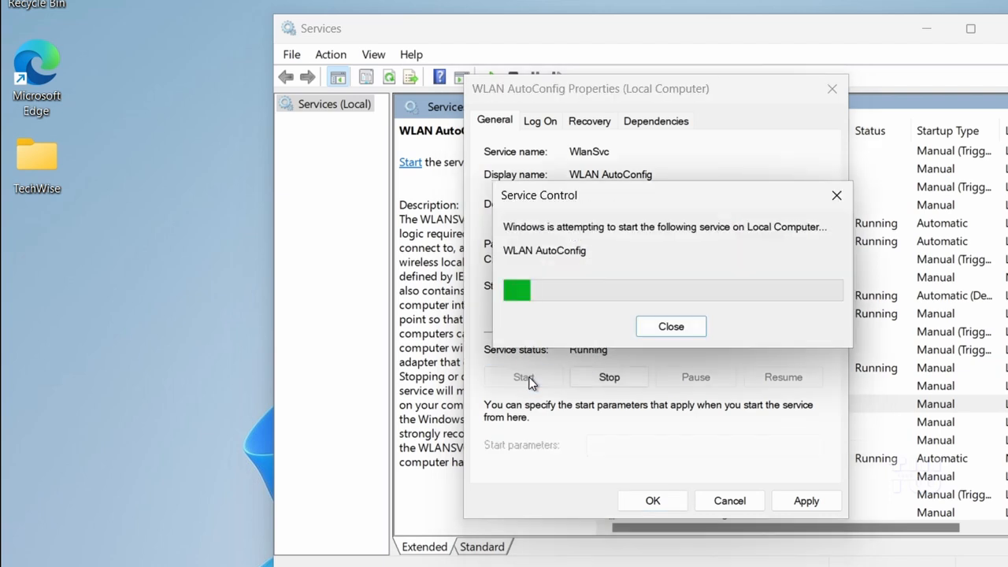
click(671, 326)
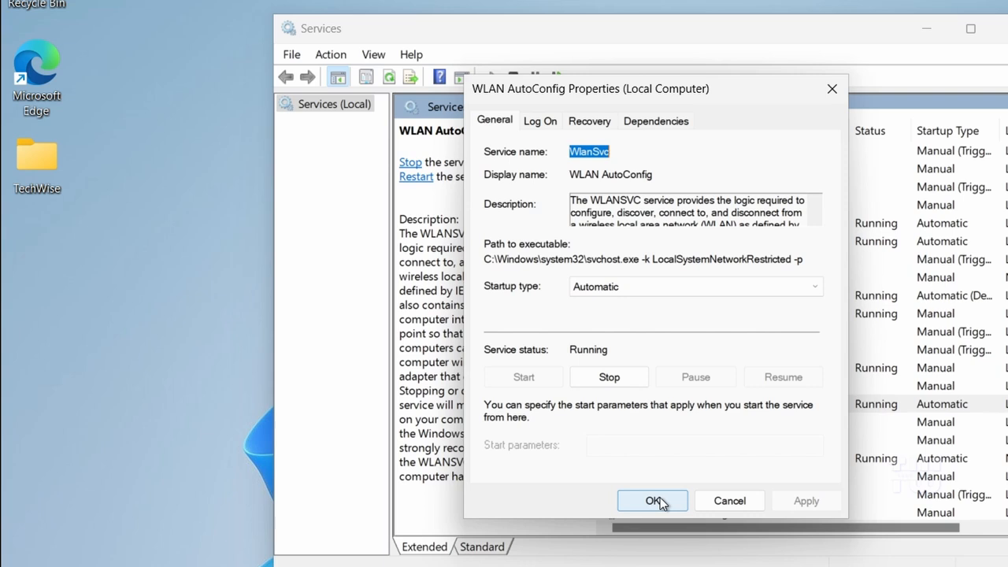
click(652, 501)
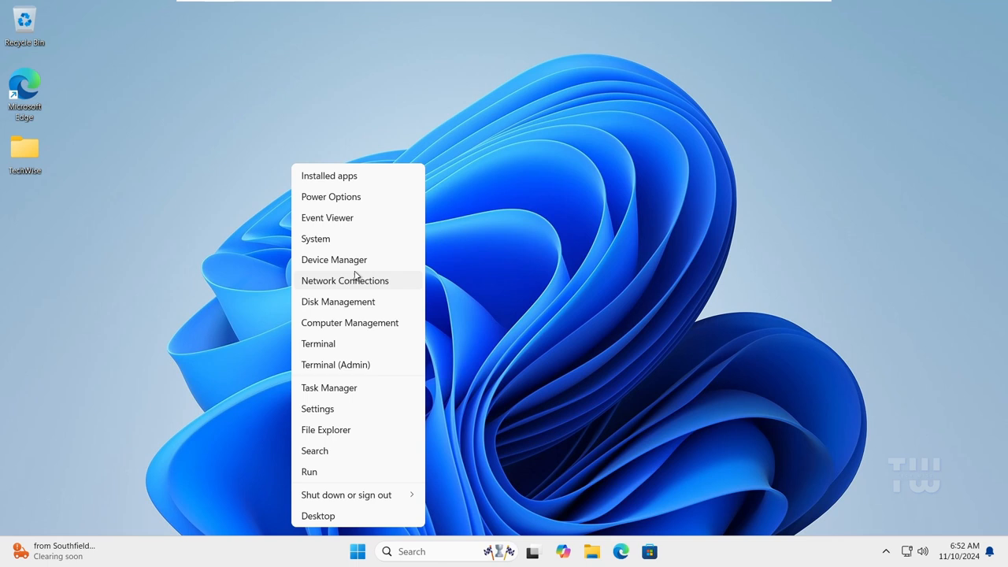
Open Device Manager from the Win+X menu and expand Network adapters
click(334, 259)
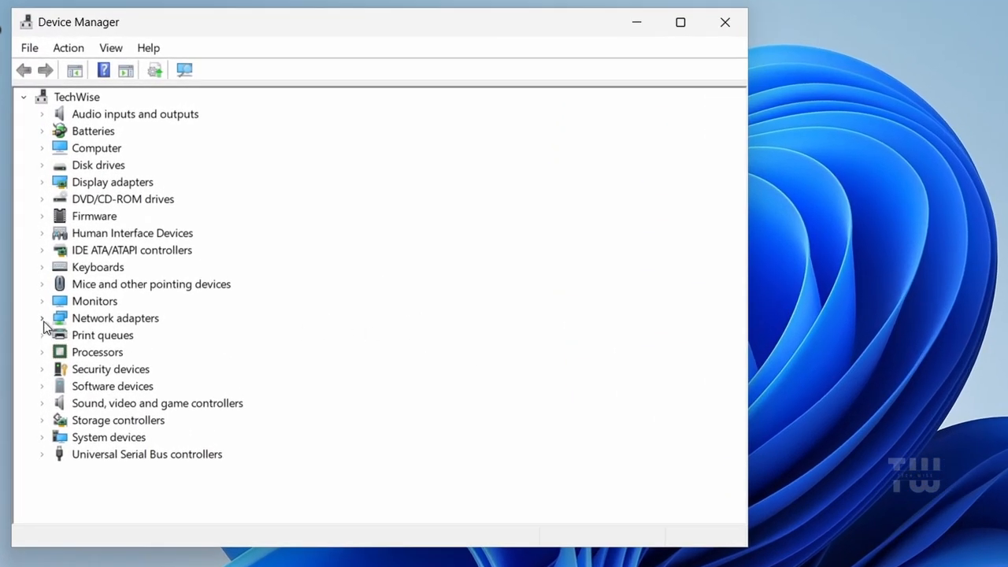
click(42, 318)
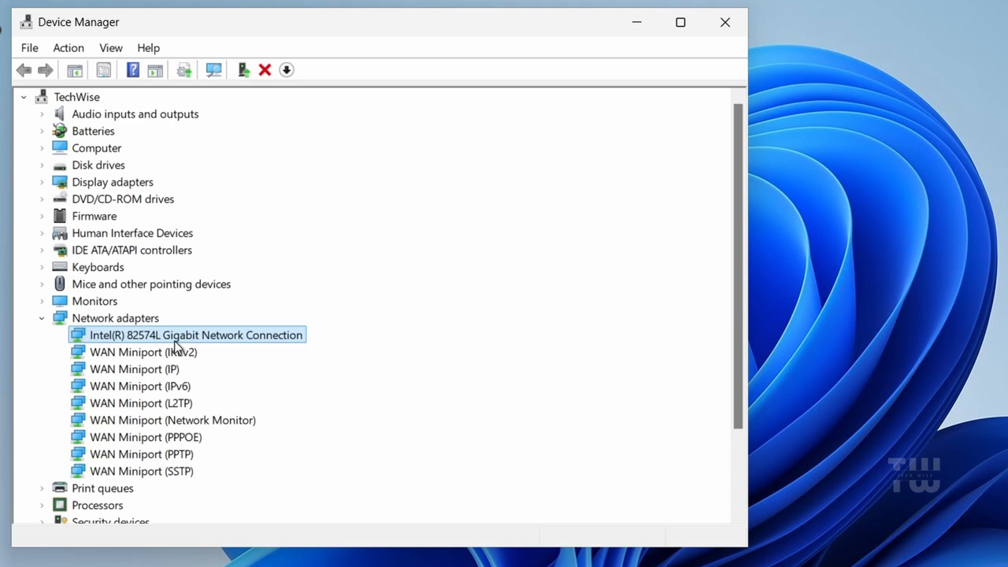
mouse_move(98, 92)
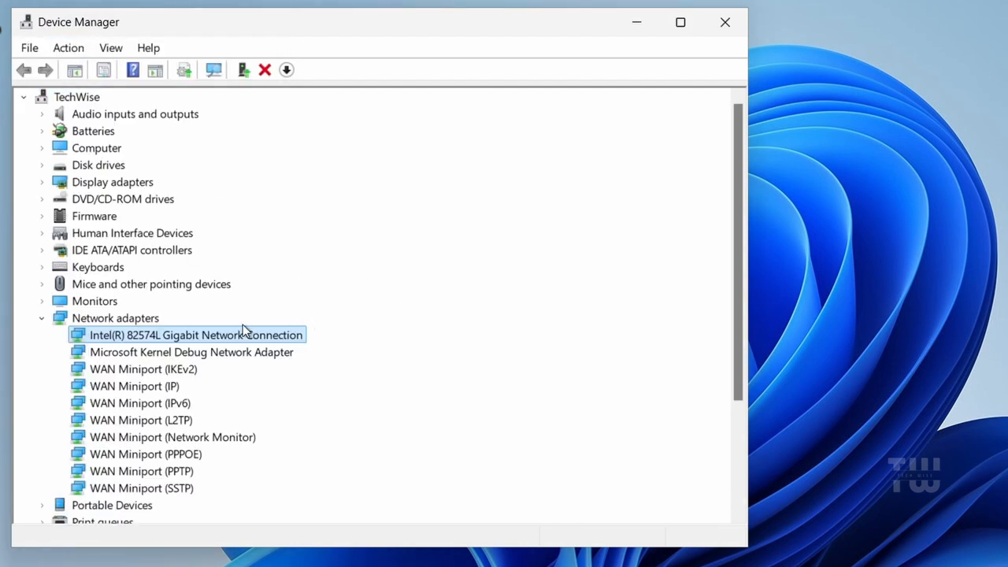
Disable the Intel Gigabit adapter and confirm, then re-enable it and choose Uninstall device
right_click(196, 334)
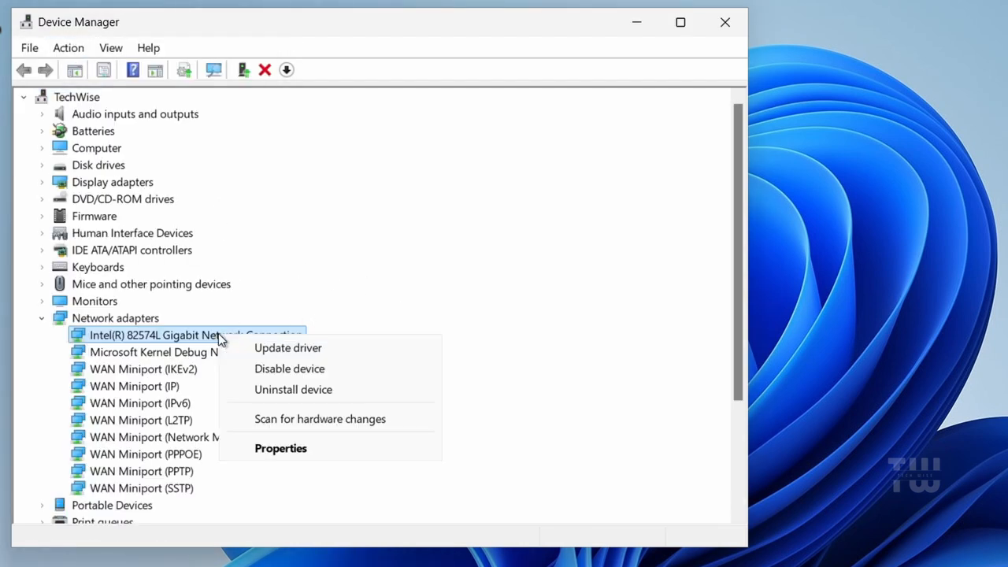
click(289, 369)
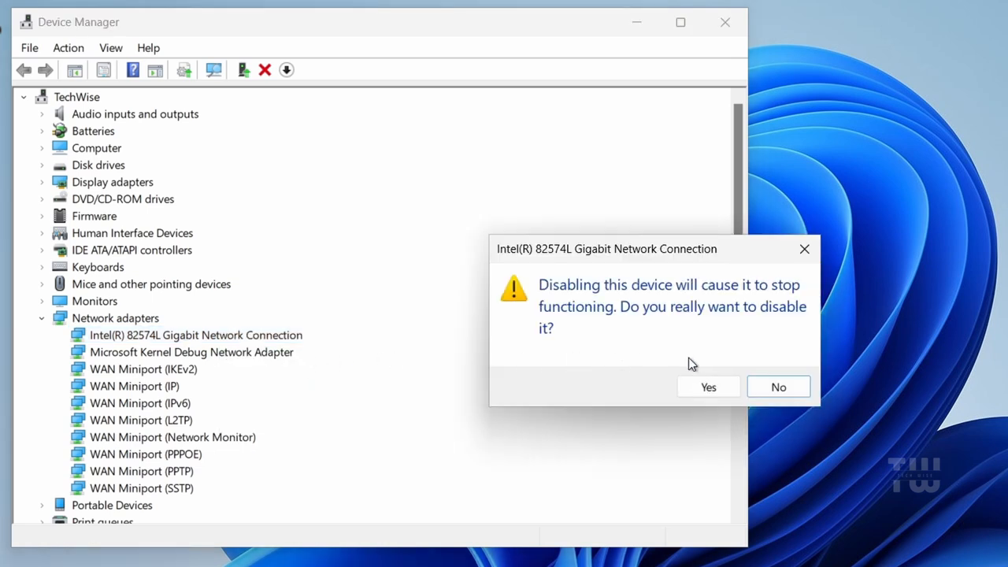
click(708, 386)
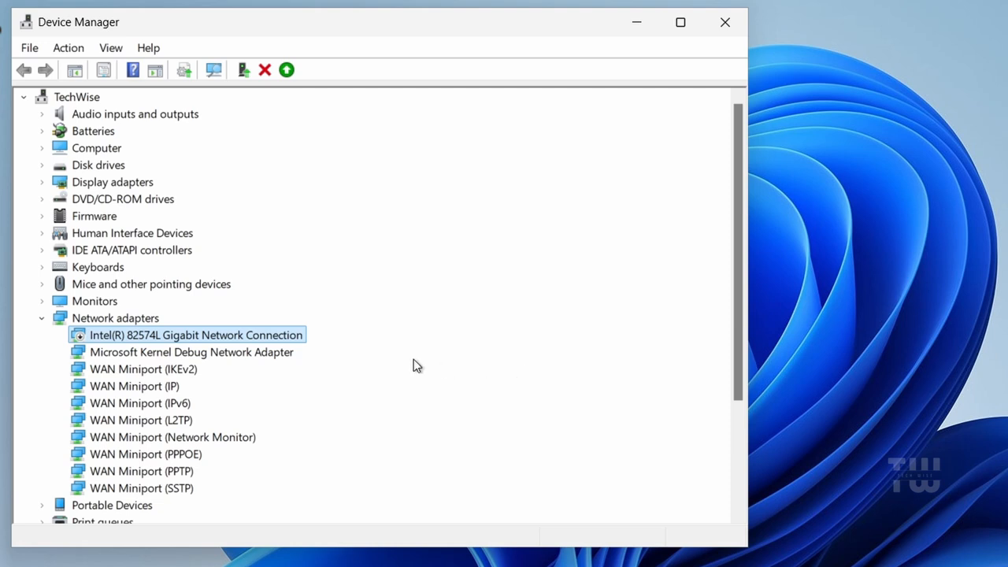
mouse_move(274, 345)
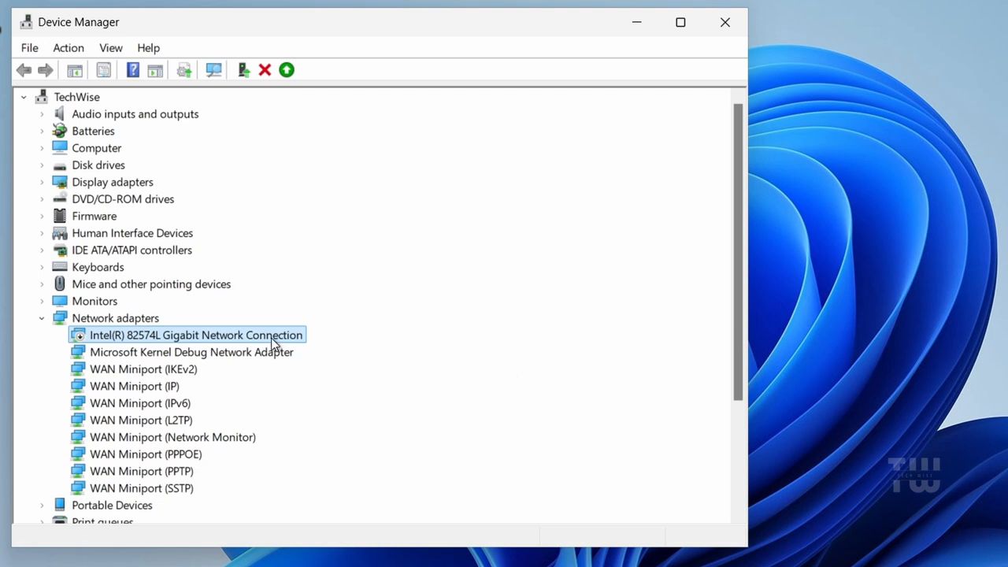
right_click(197, 335)
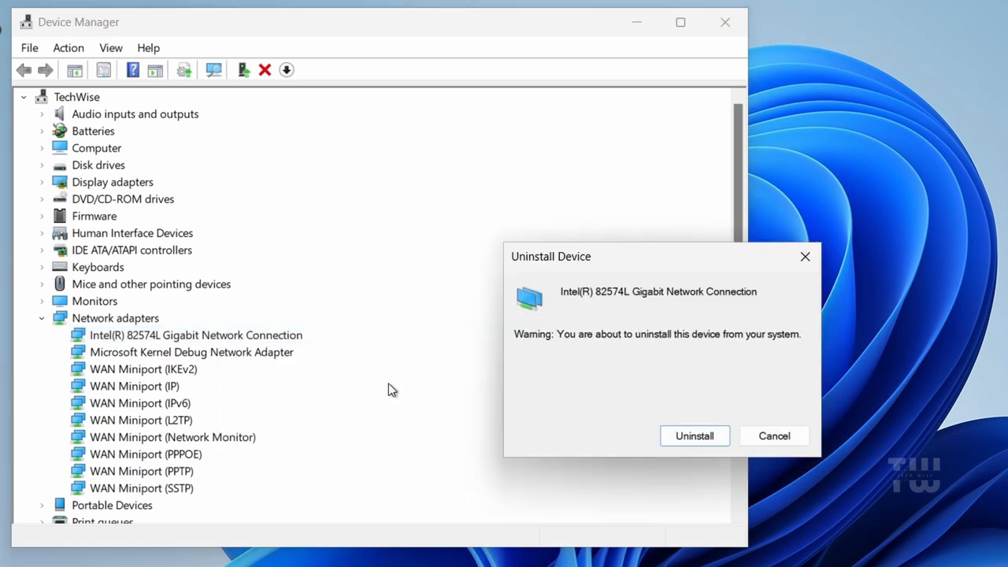
Uninstall the Intel adapter, then search Edge for Intel's Windows 11 Wi-Fi driver and download it
click(694, 435)
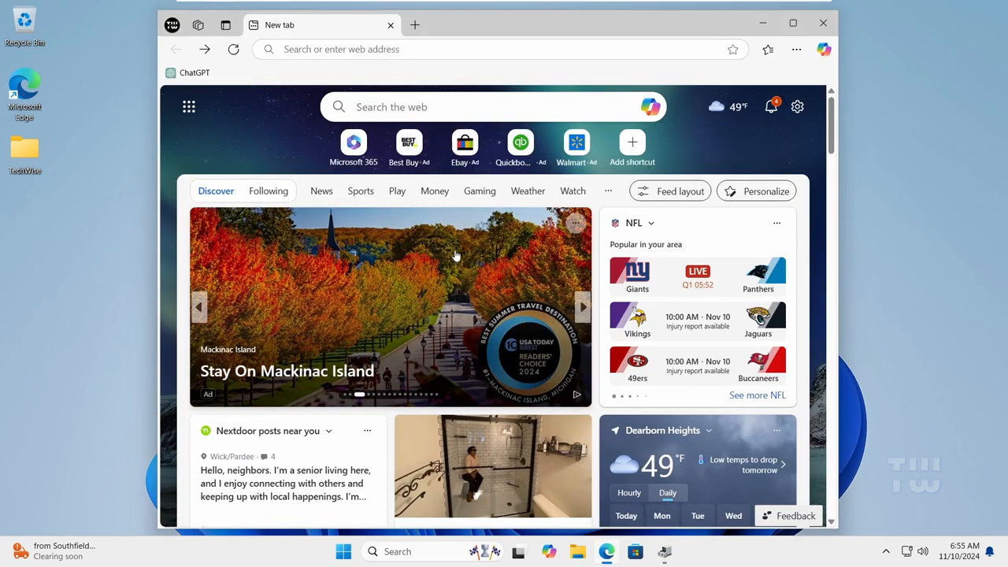
text(Intel Wi-Fi driver for windows 11)
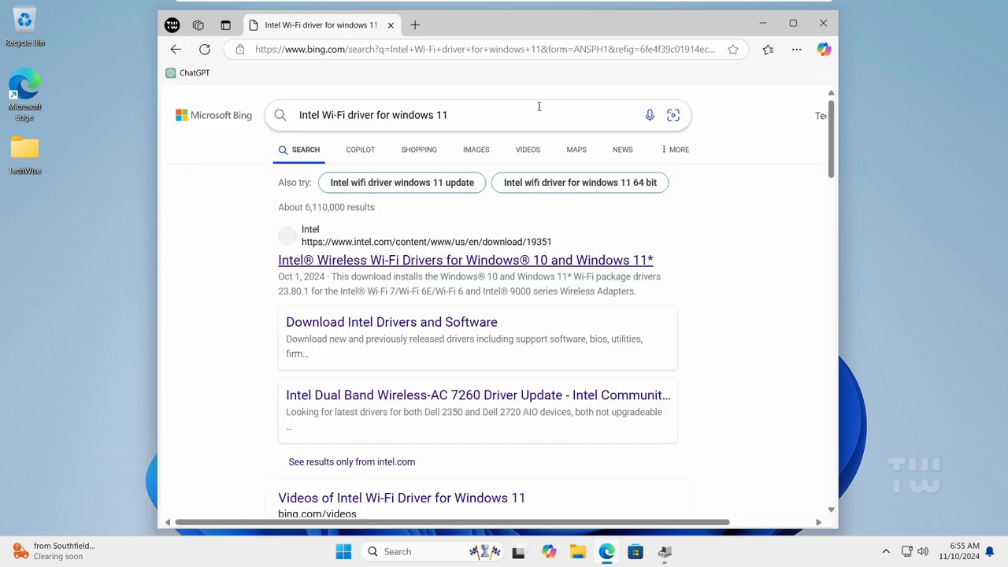
click(465, 260)
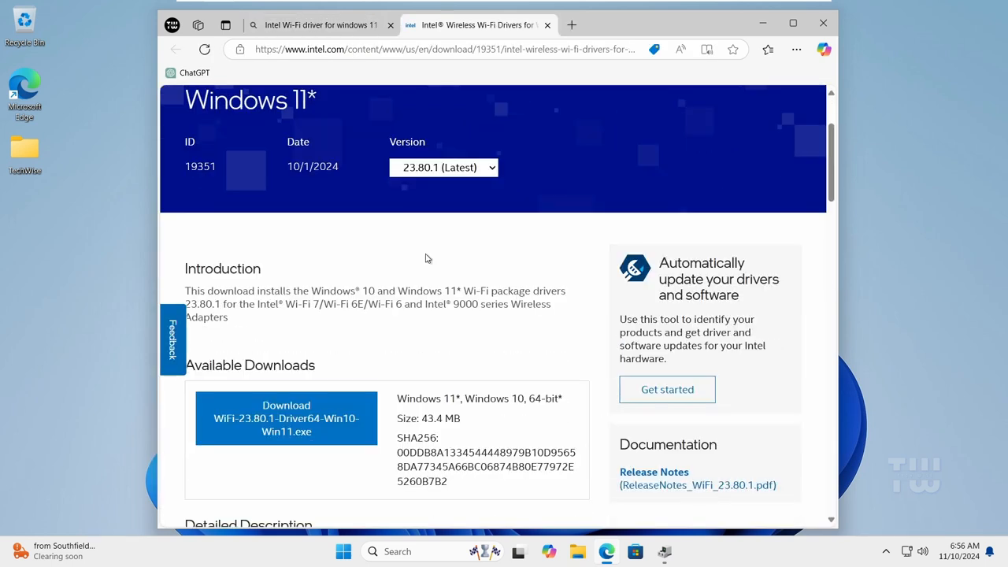
scroll(down, 3)
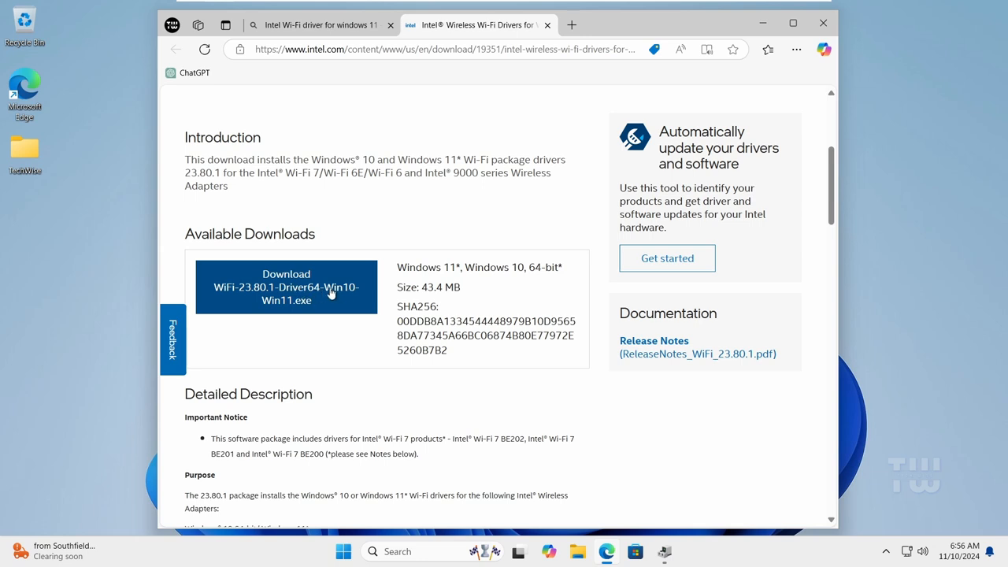
click(286, 287)
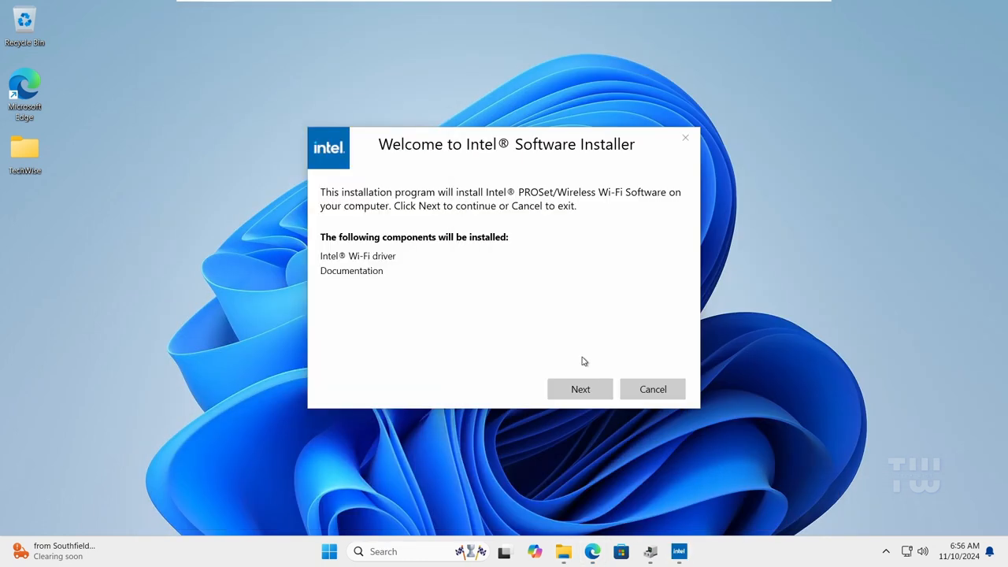
Complete the Intel Wi-Fi driver installer and confirm Quick Settings shows Wi-Fi networks available
click(652, 389)
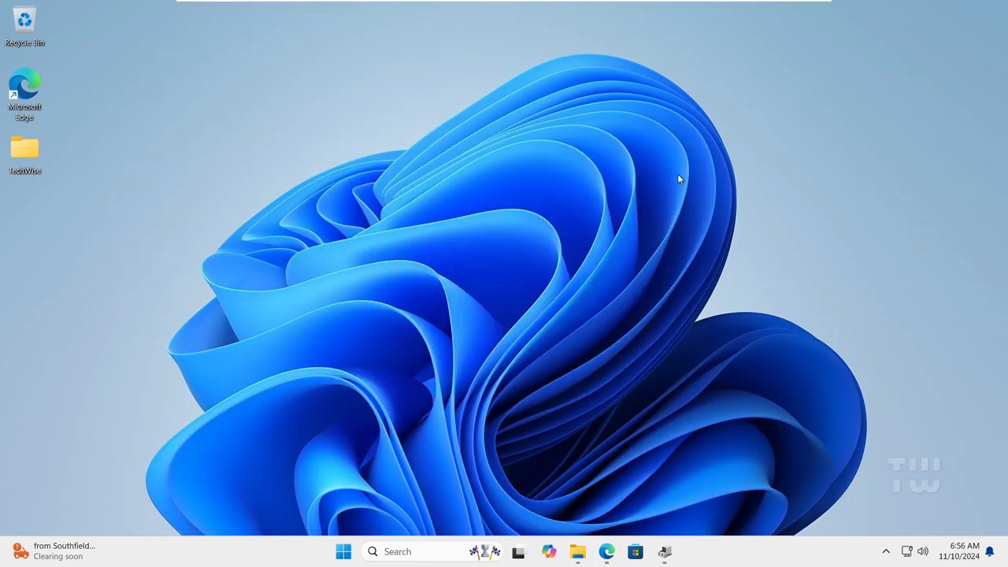
click(914, 550)
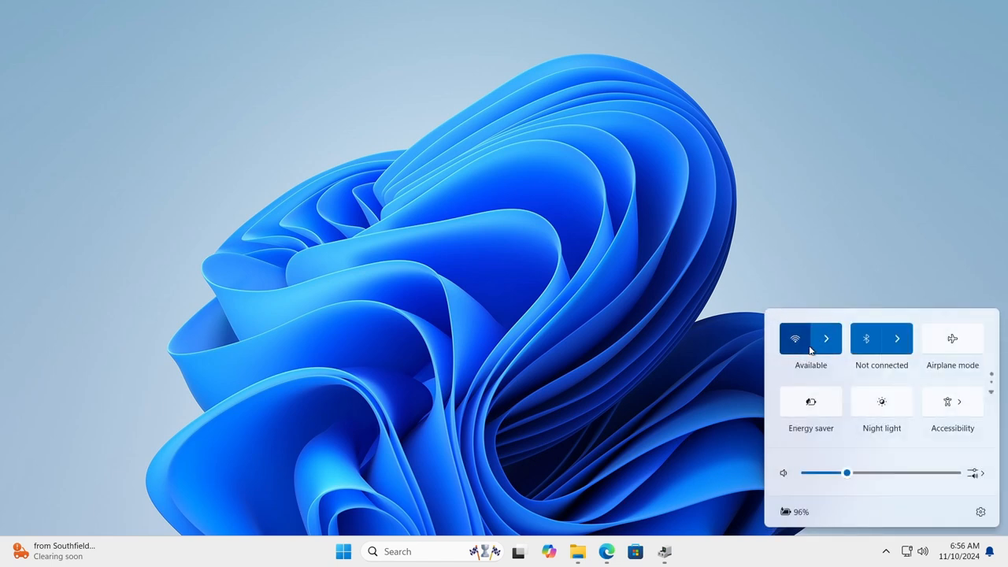
mouse_move(841, 370)
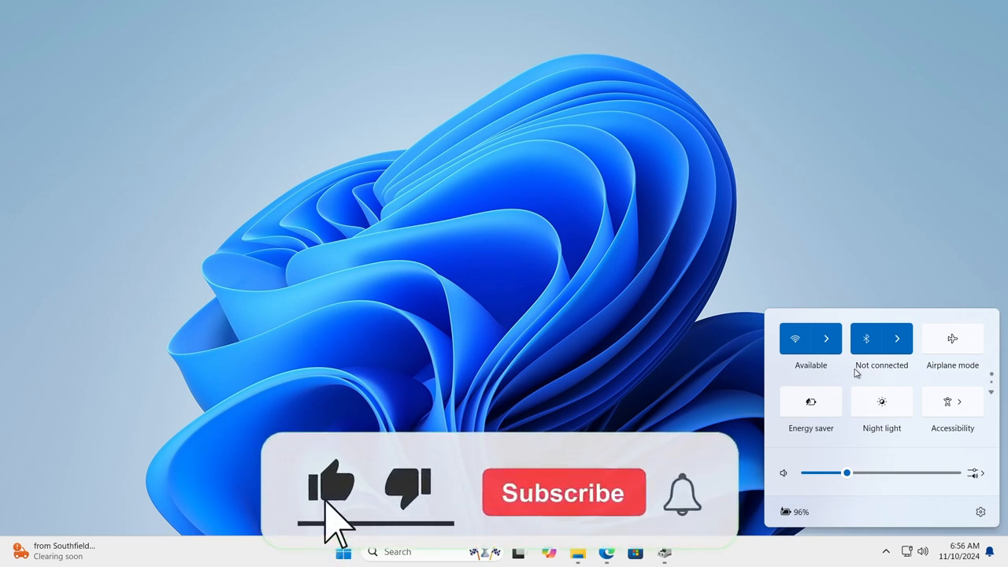
click(562, 492)
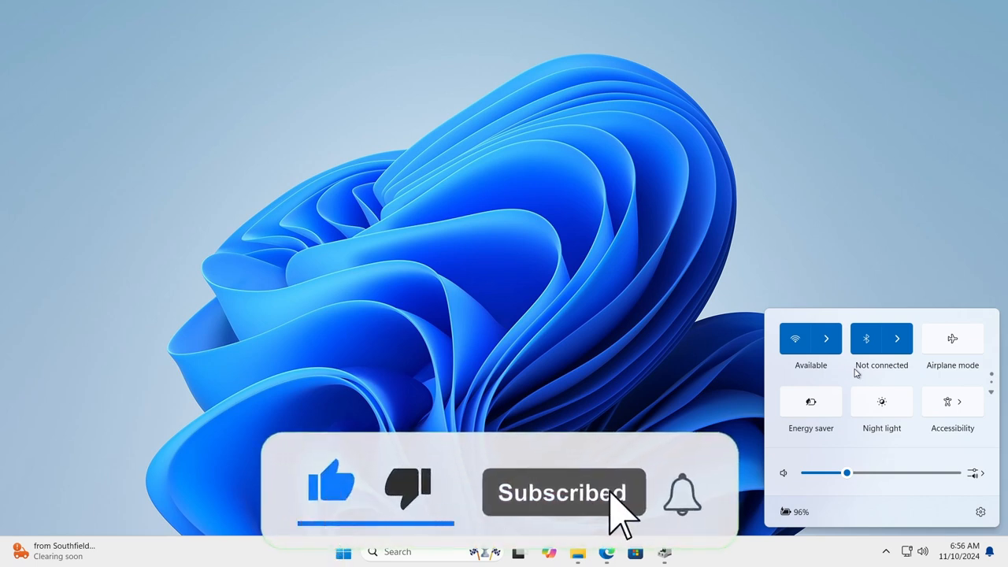